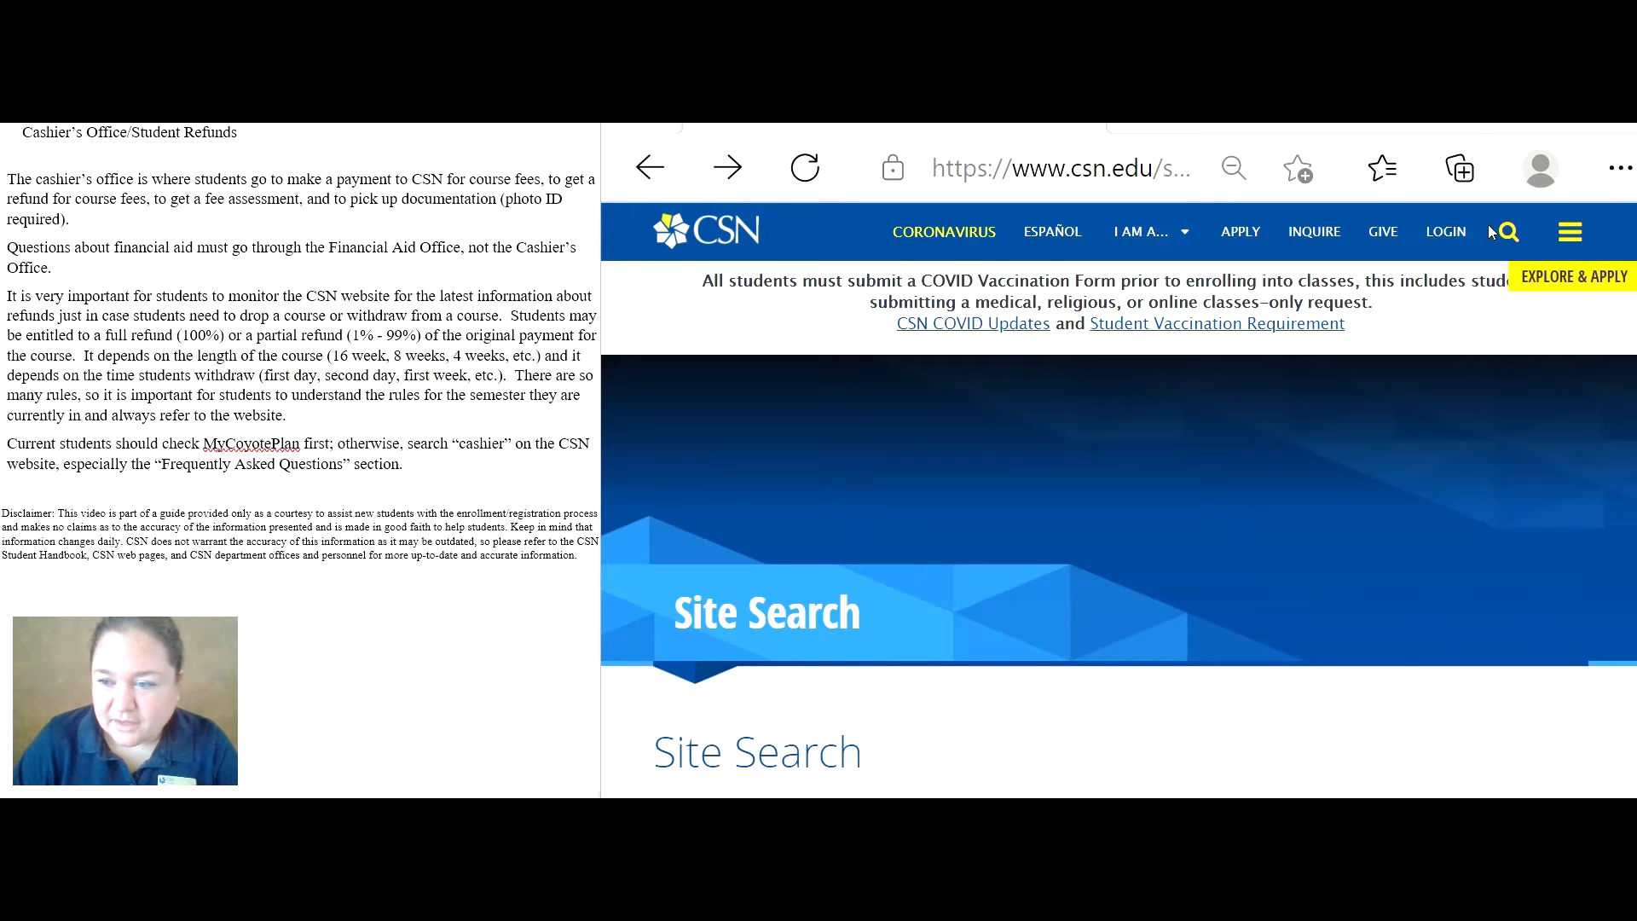
{"action": "mouse_move", "coordinate": [1506, 232]}
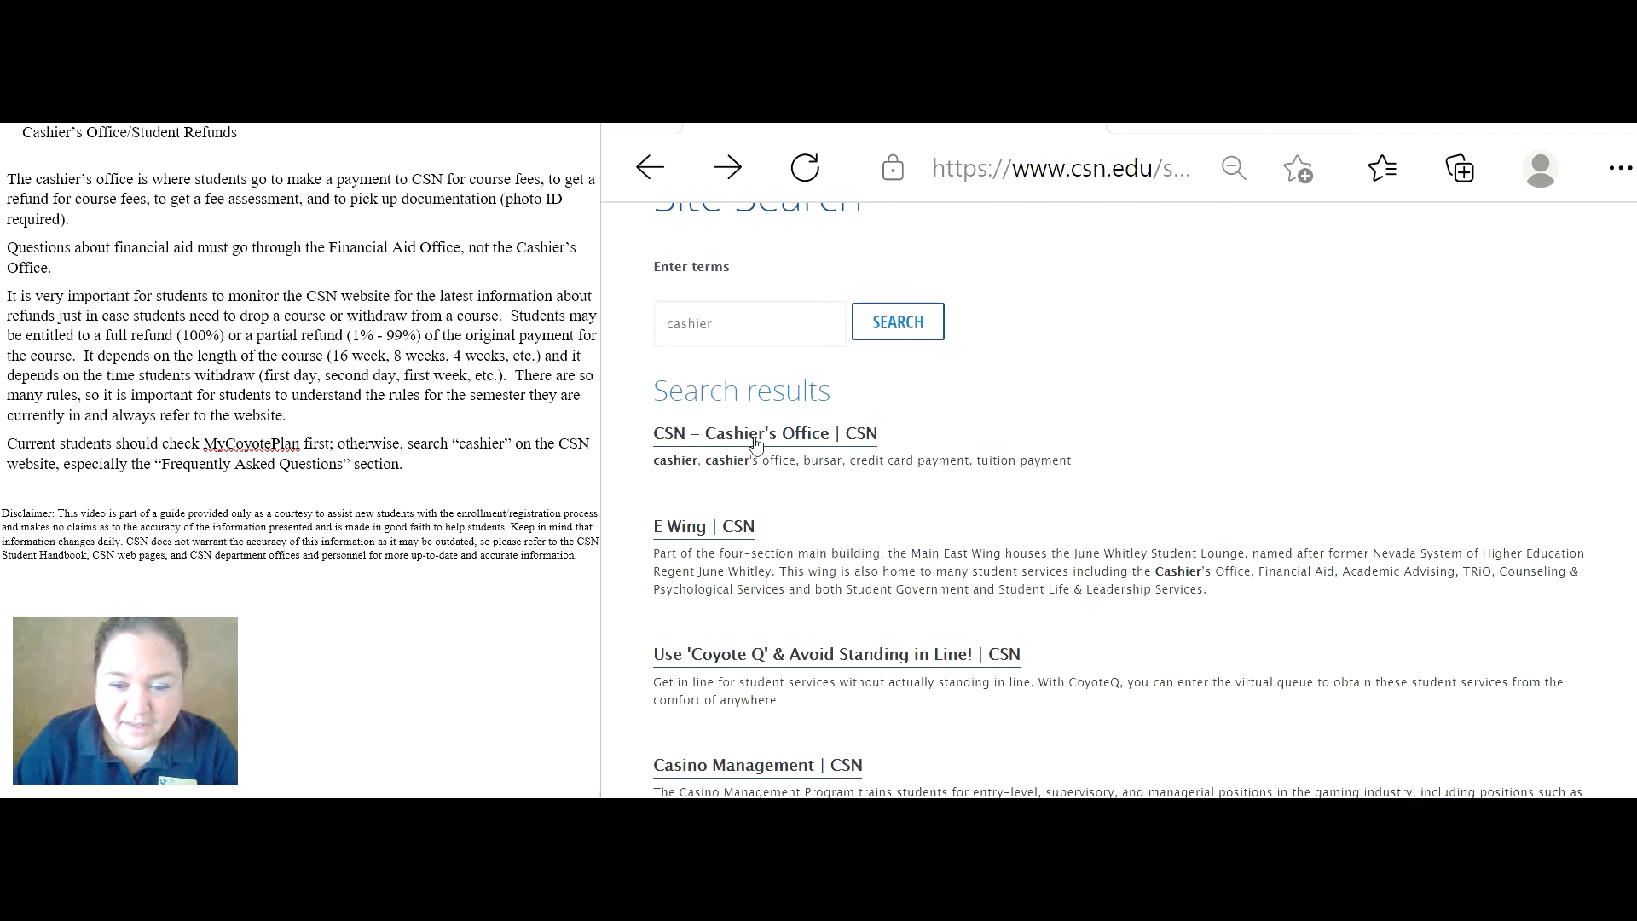
Open the 'CSN – Cashier's Office | CSN' result from the cashier search.
{"action": "left_click", "coordinate": [764, 433]}
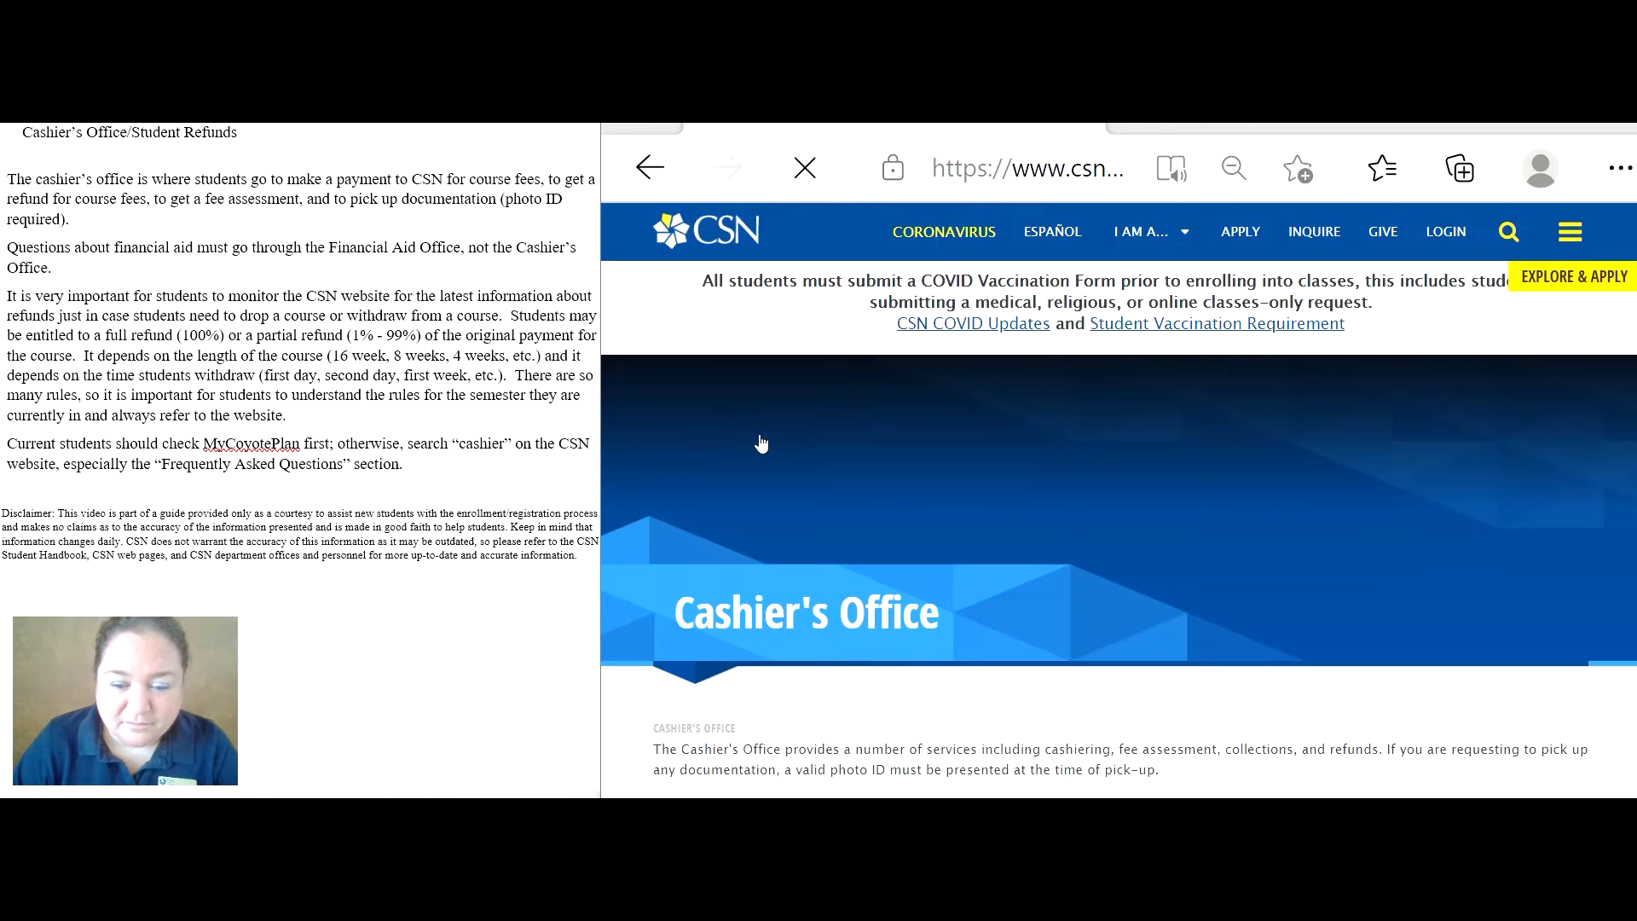
Reach the fee tabs and show the Payment & Scholarship Information payment methods.
{"action": "scroll", "scroll_direction": "down", "scroll_amount": 3}
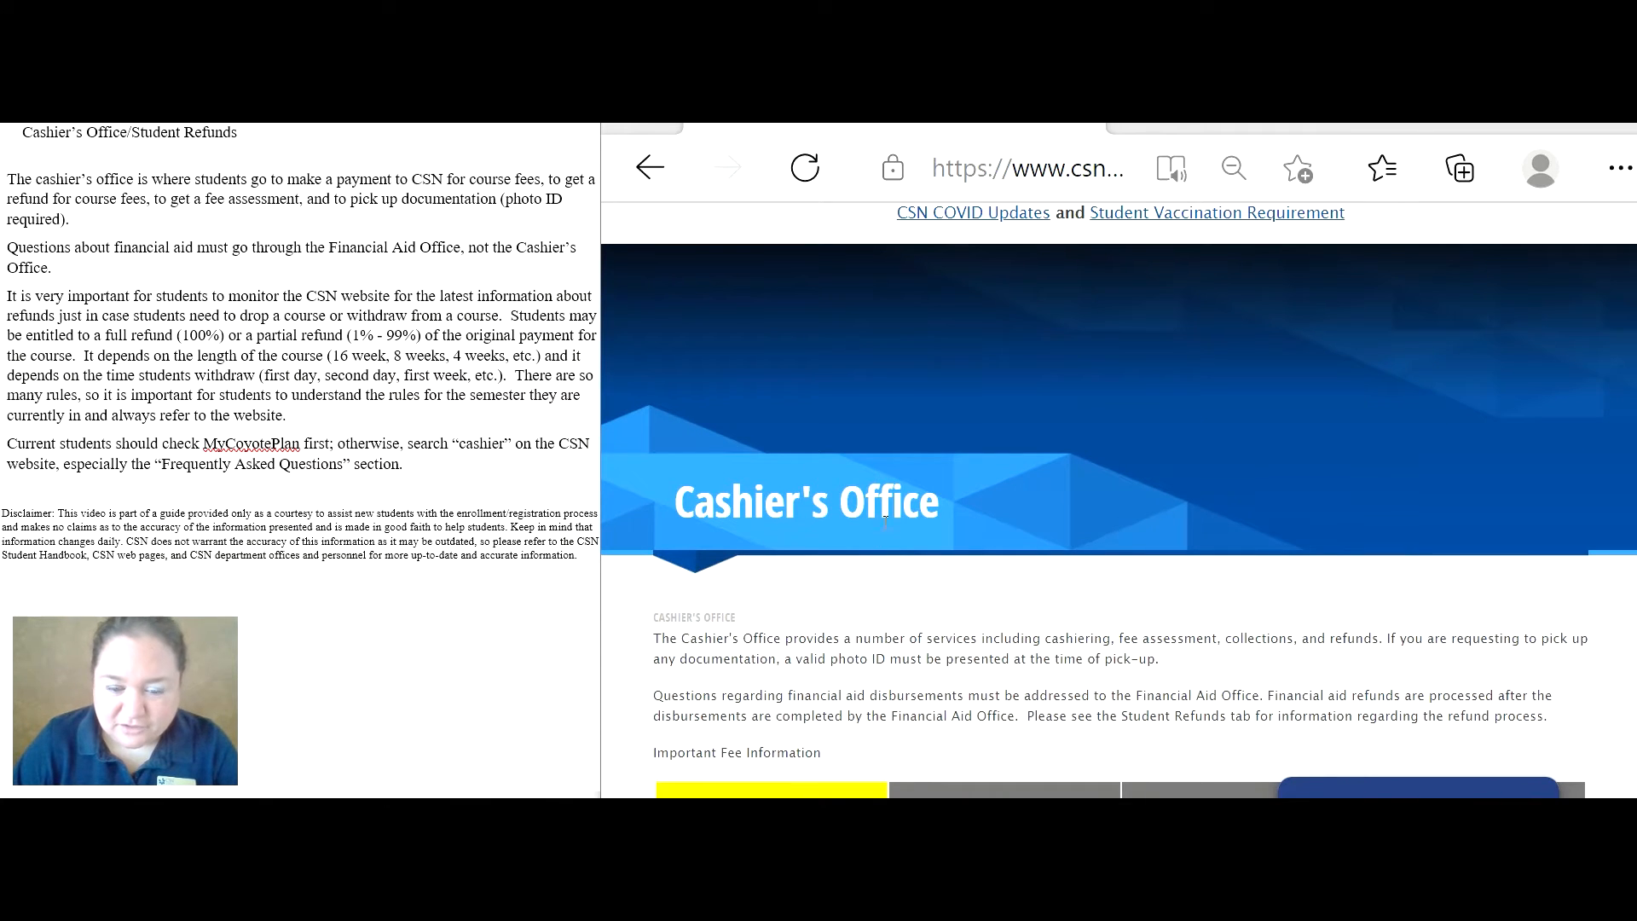
{"action": "scroll", "scroll_direction": "down", "scroll_amount": 3}
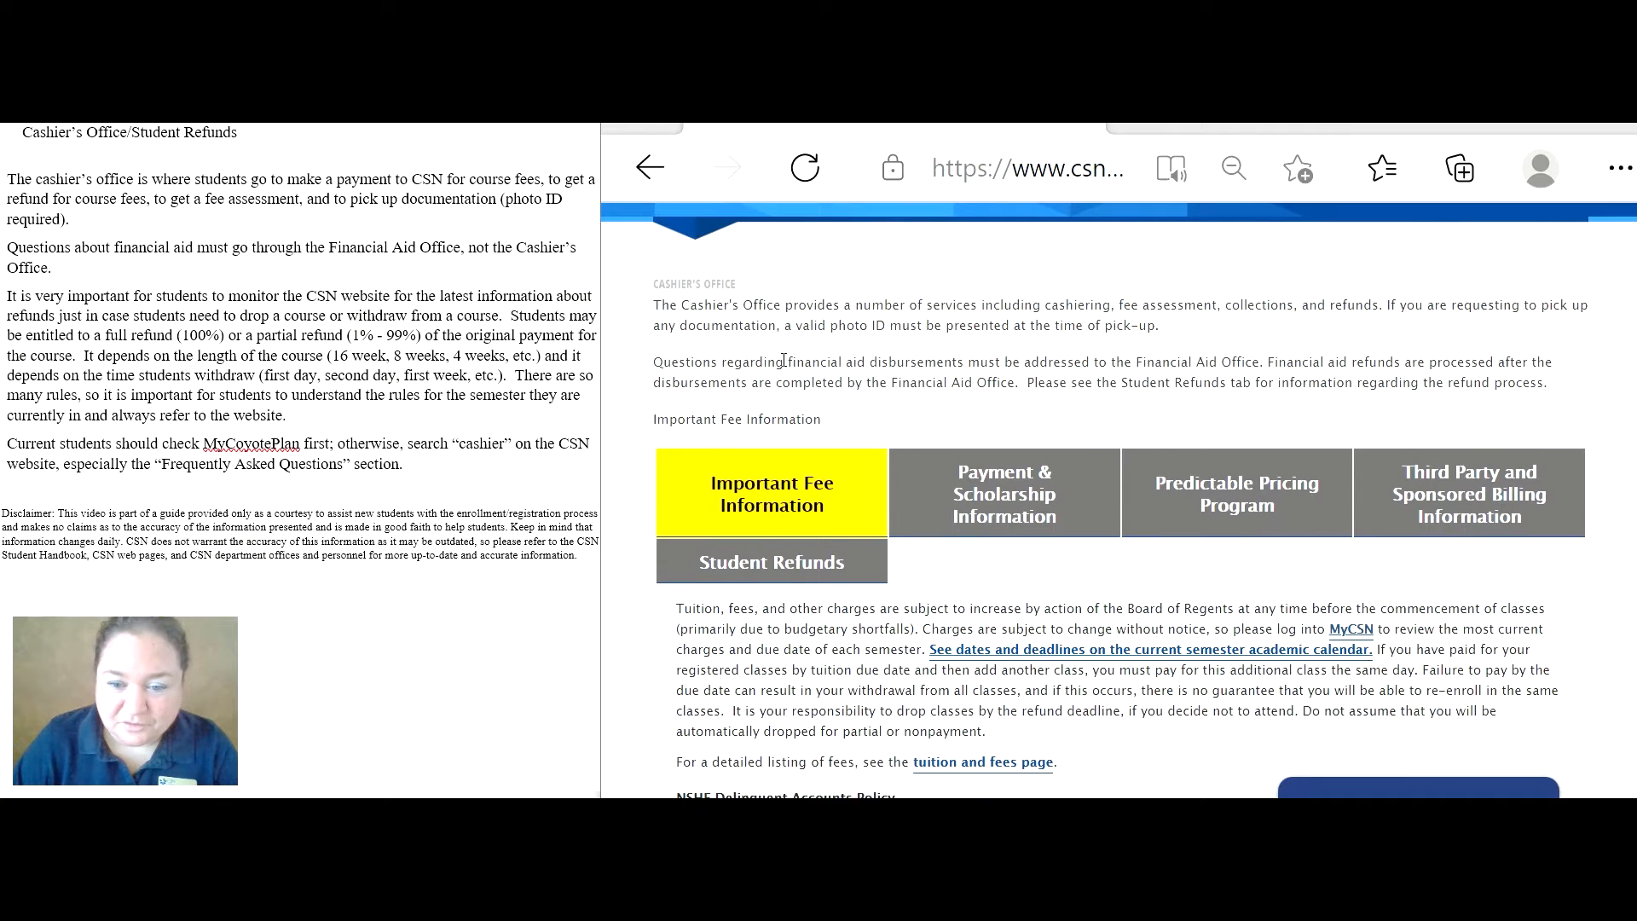
{"action": "scroll", "scroll_direction": "down", "scroll_amount": 3}
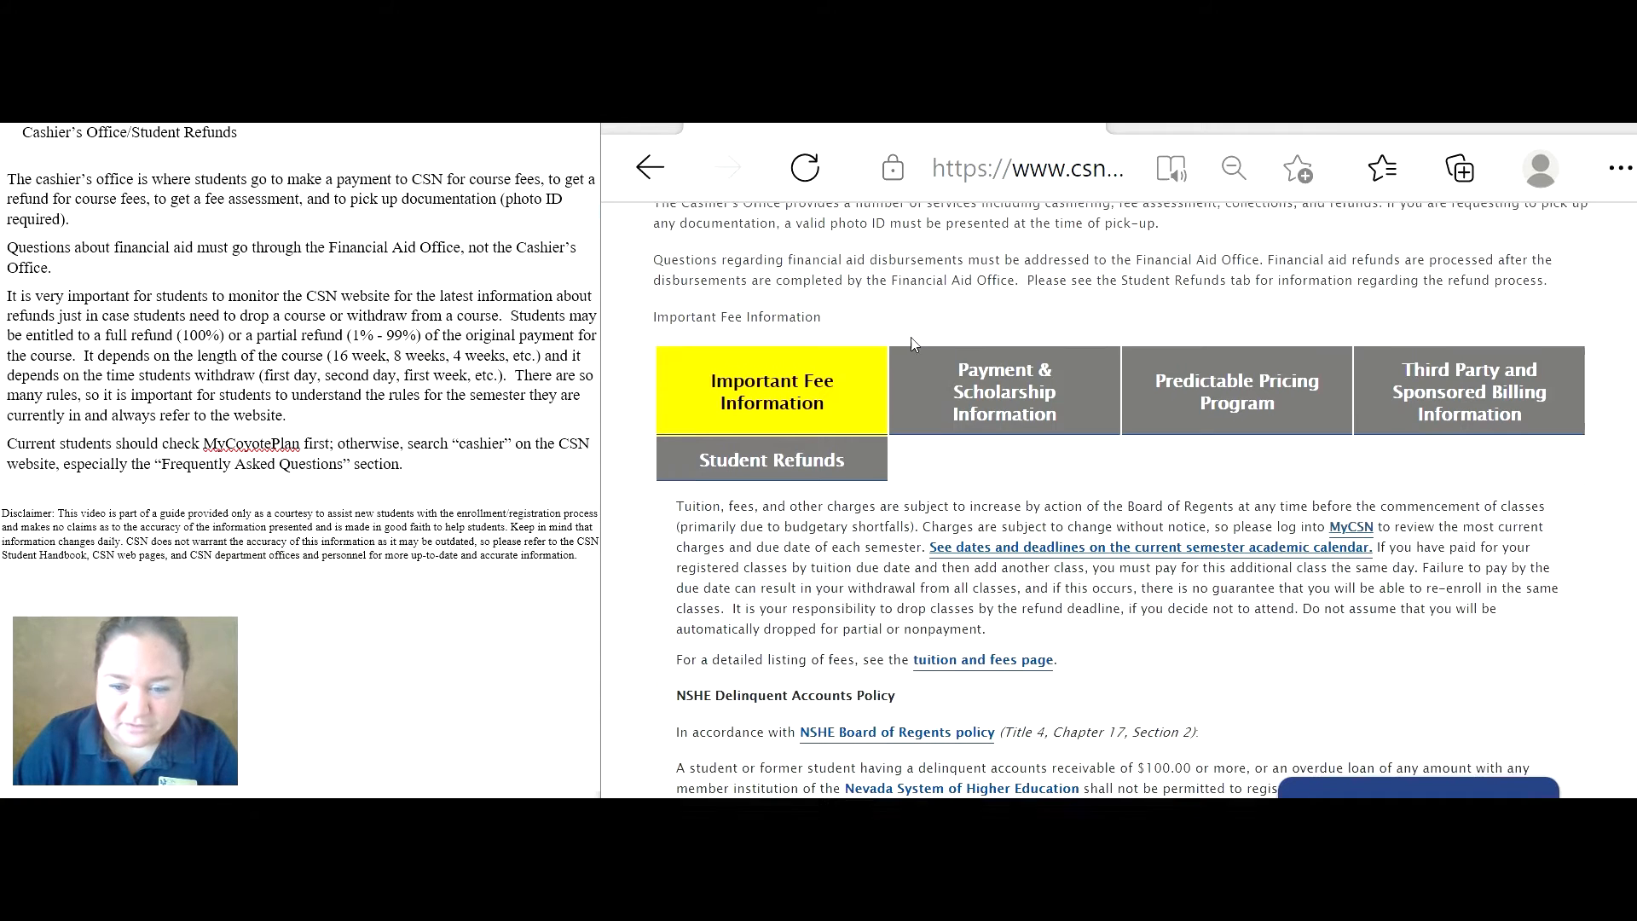
{"action": "scroll", "scroll_direction": "down", "scroll_amount": 3}
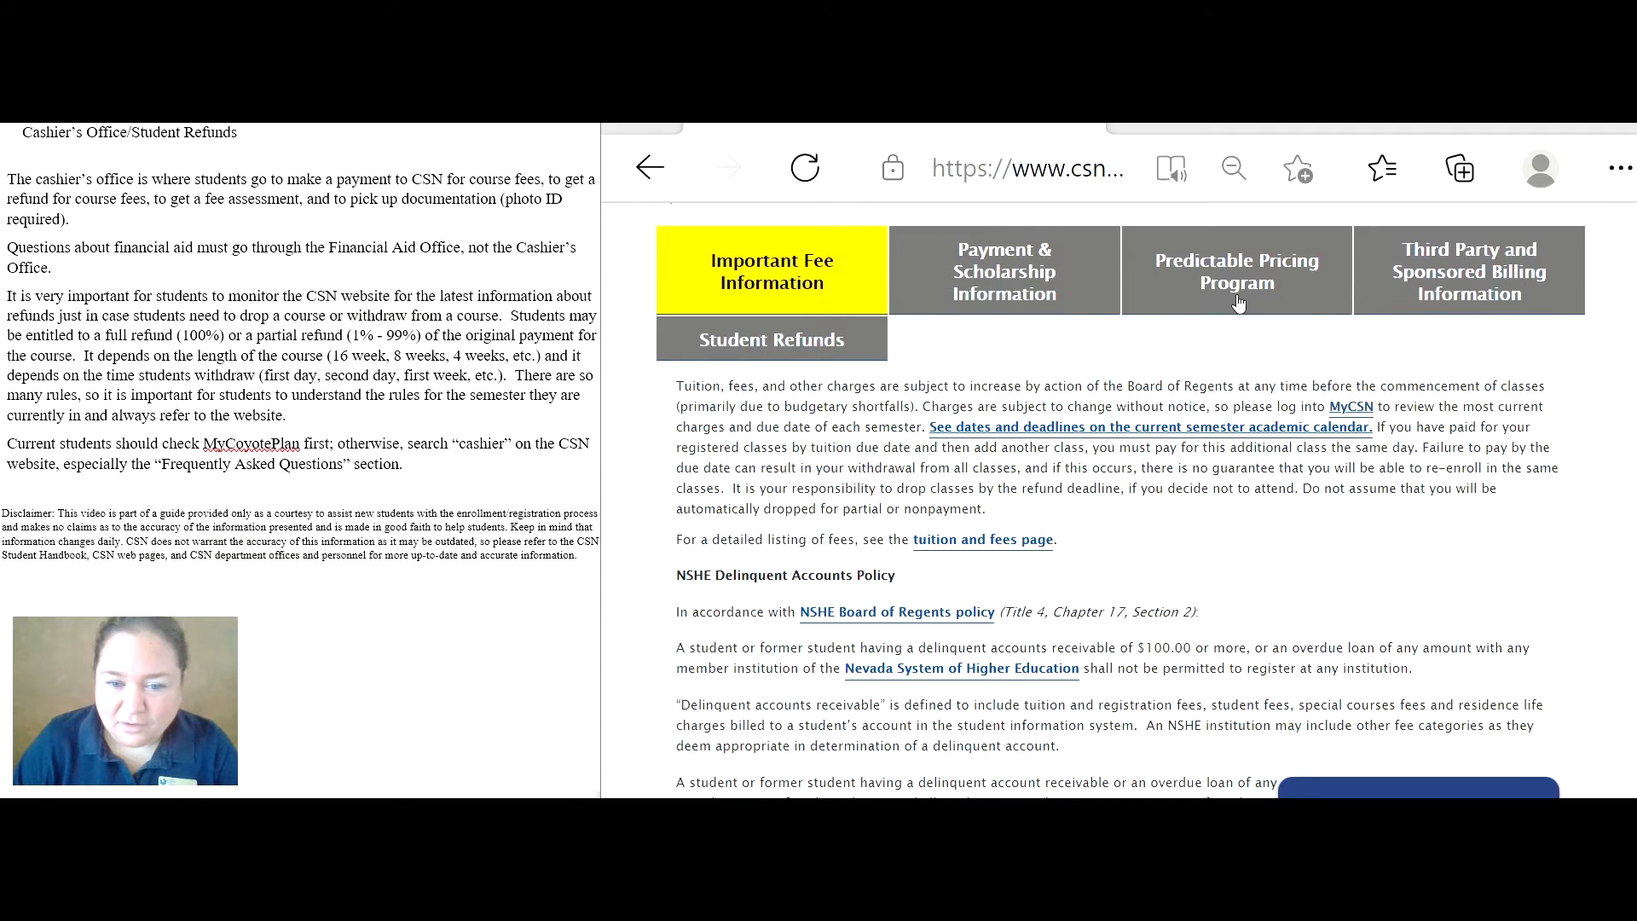
{"action": "left_click", "coordinate": [1001, 272]}
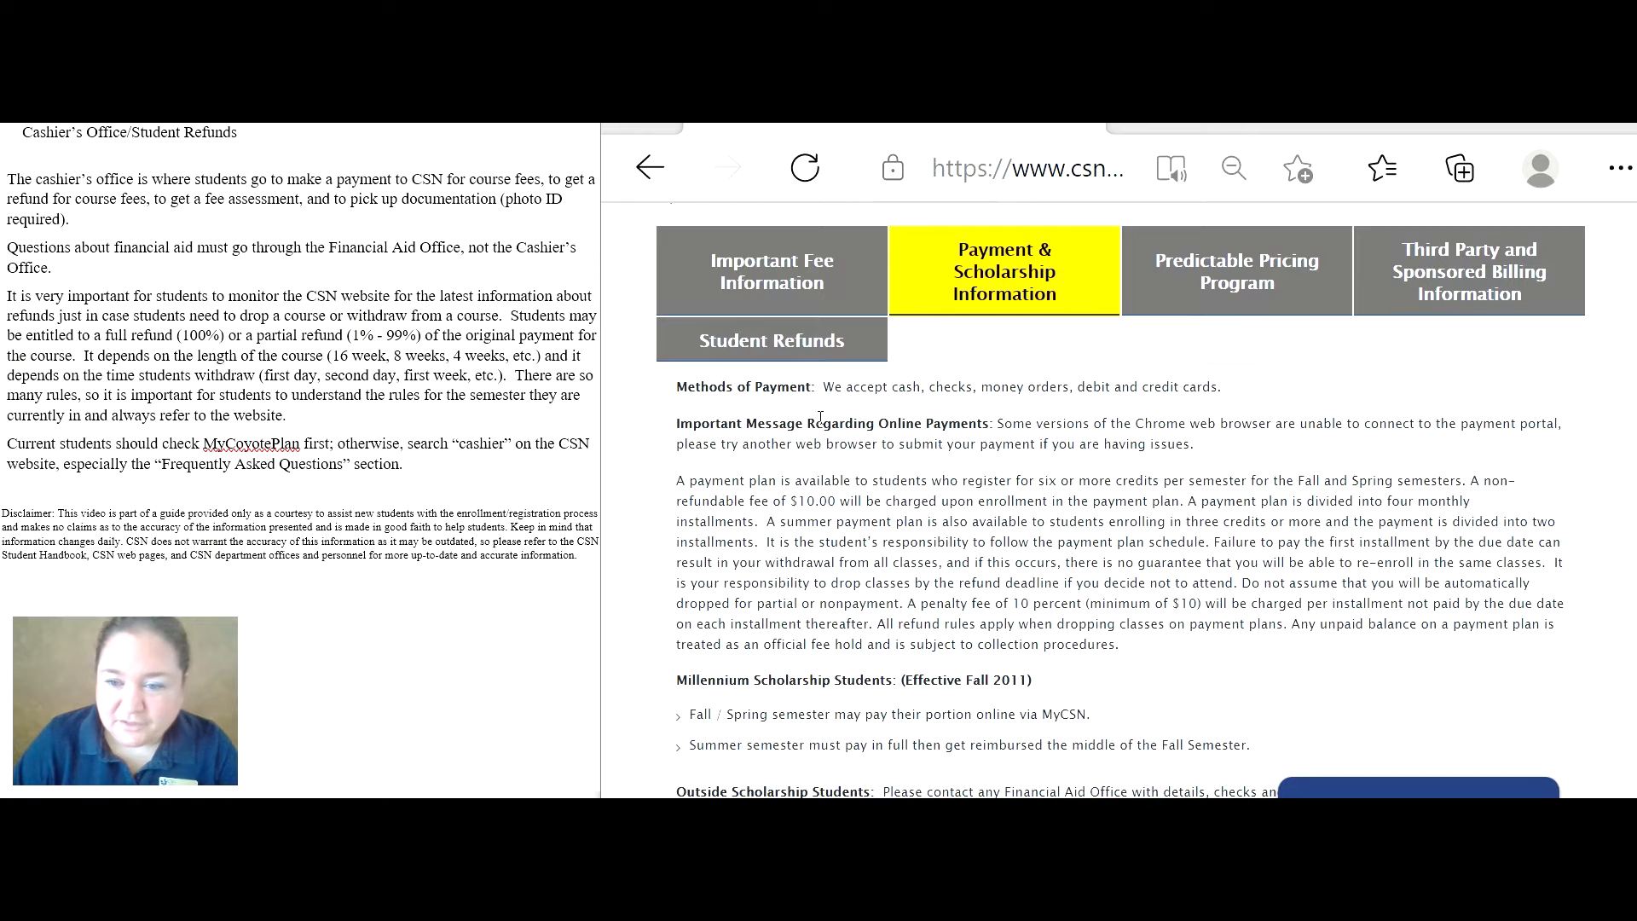
Browse the Predictable Pricing, Student Refunds and Important Fee Information tabs in turn.
{"action": "left_click", "coordinate": [1235, 271]}
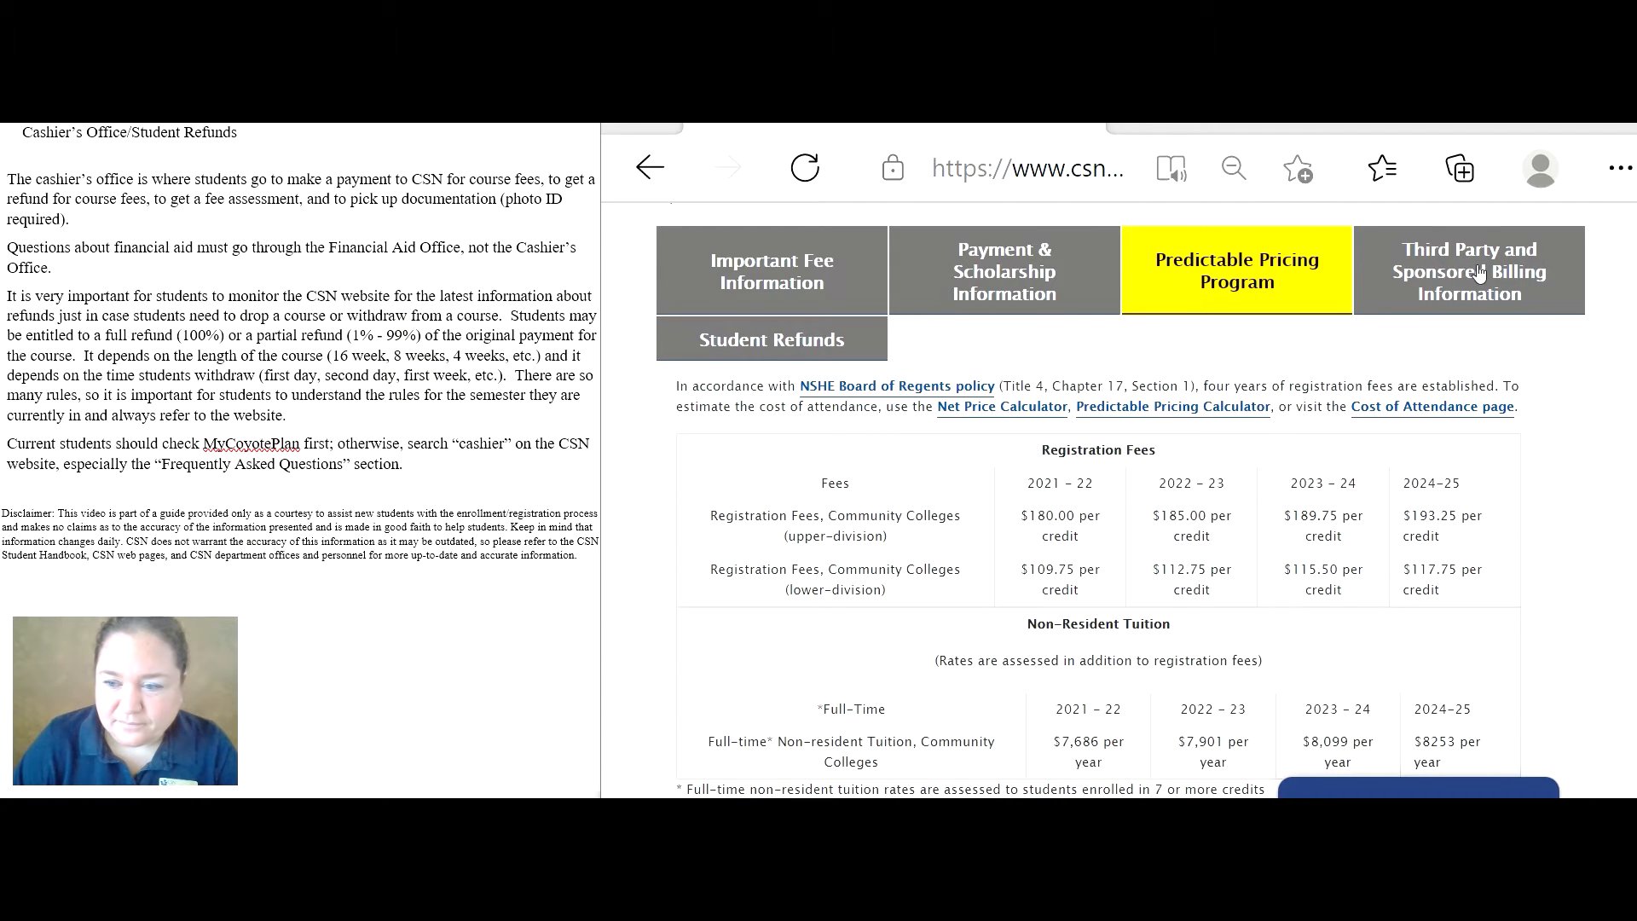
{"action": "left_click", "coordinate": [771, 338]}
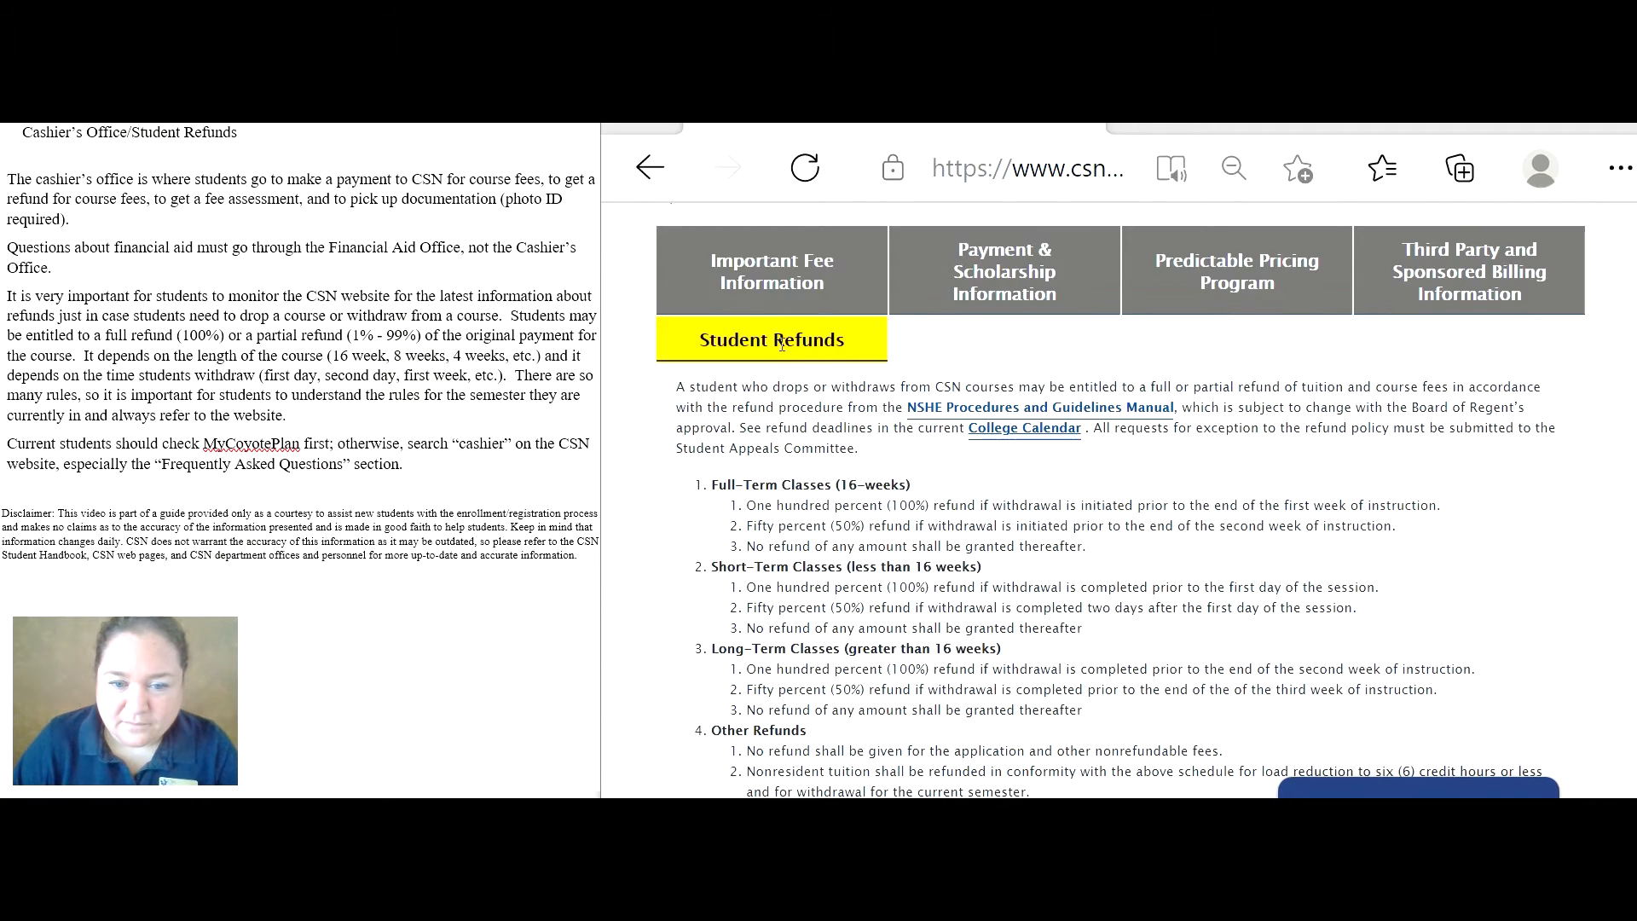
{"action": "left_click", "coordinate": [771, 269]}
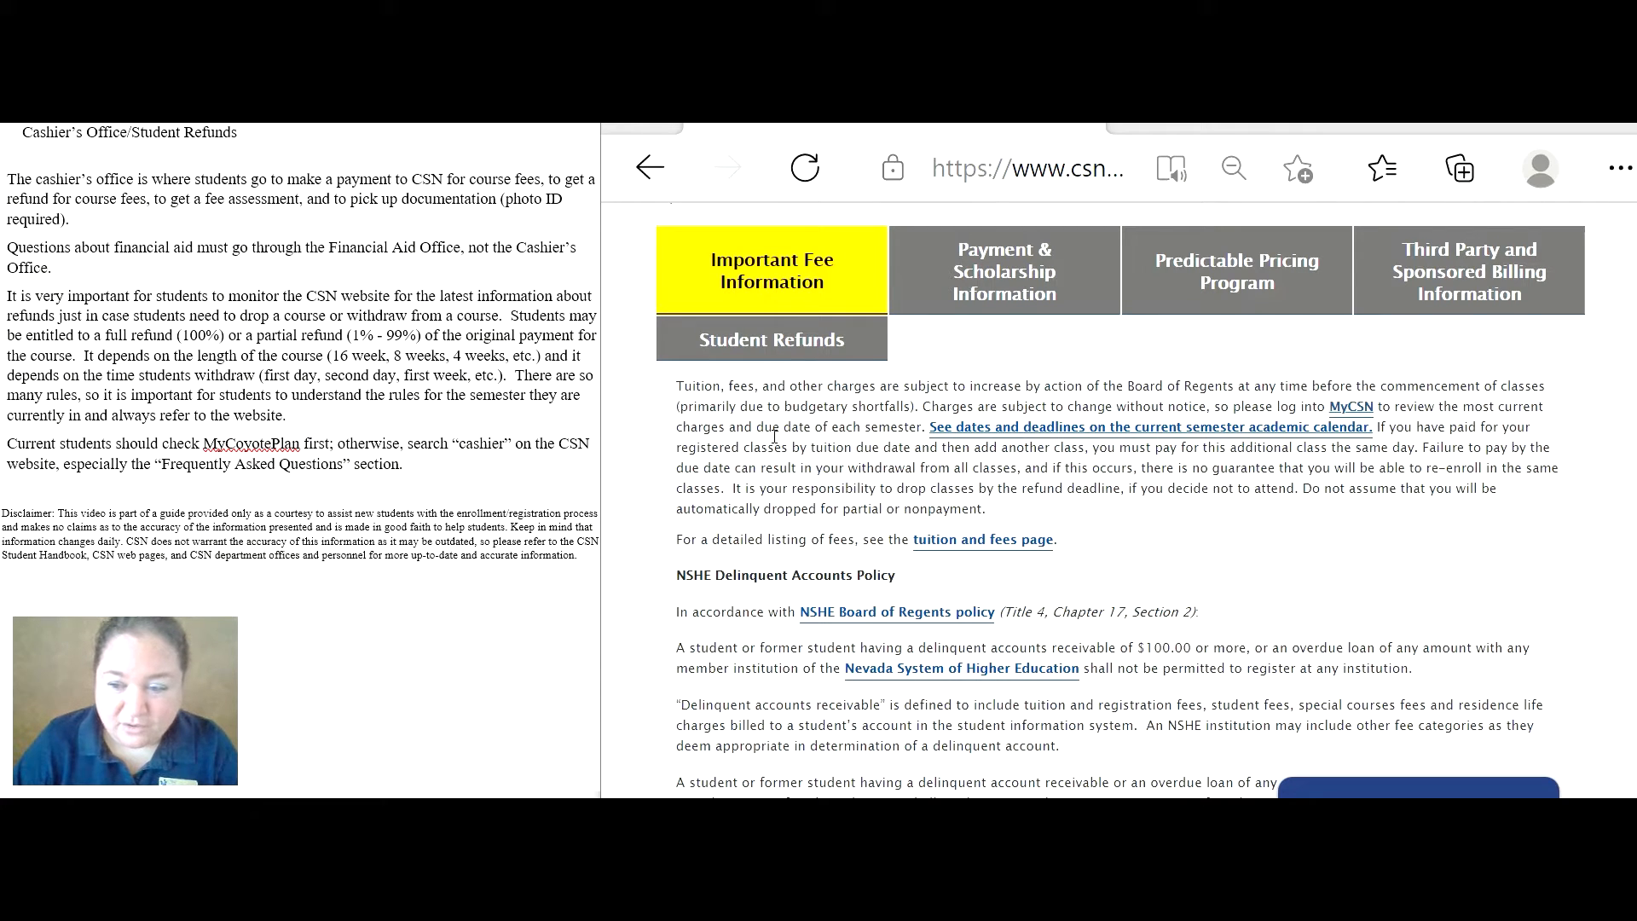
{"action": "scroll", "scroll_direction": "down", "scroll_amount": 3}
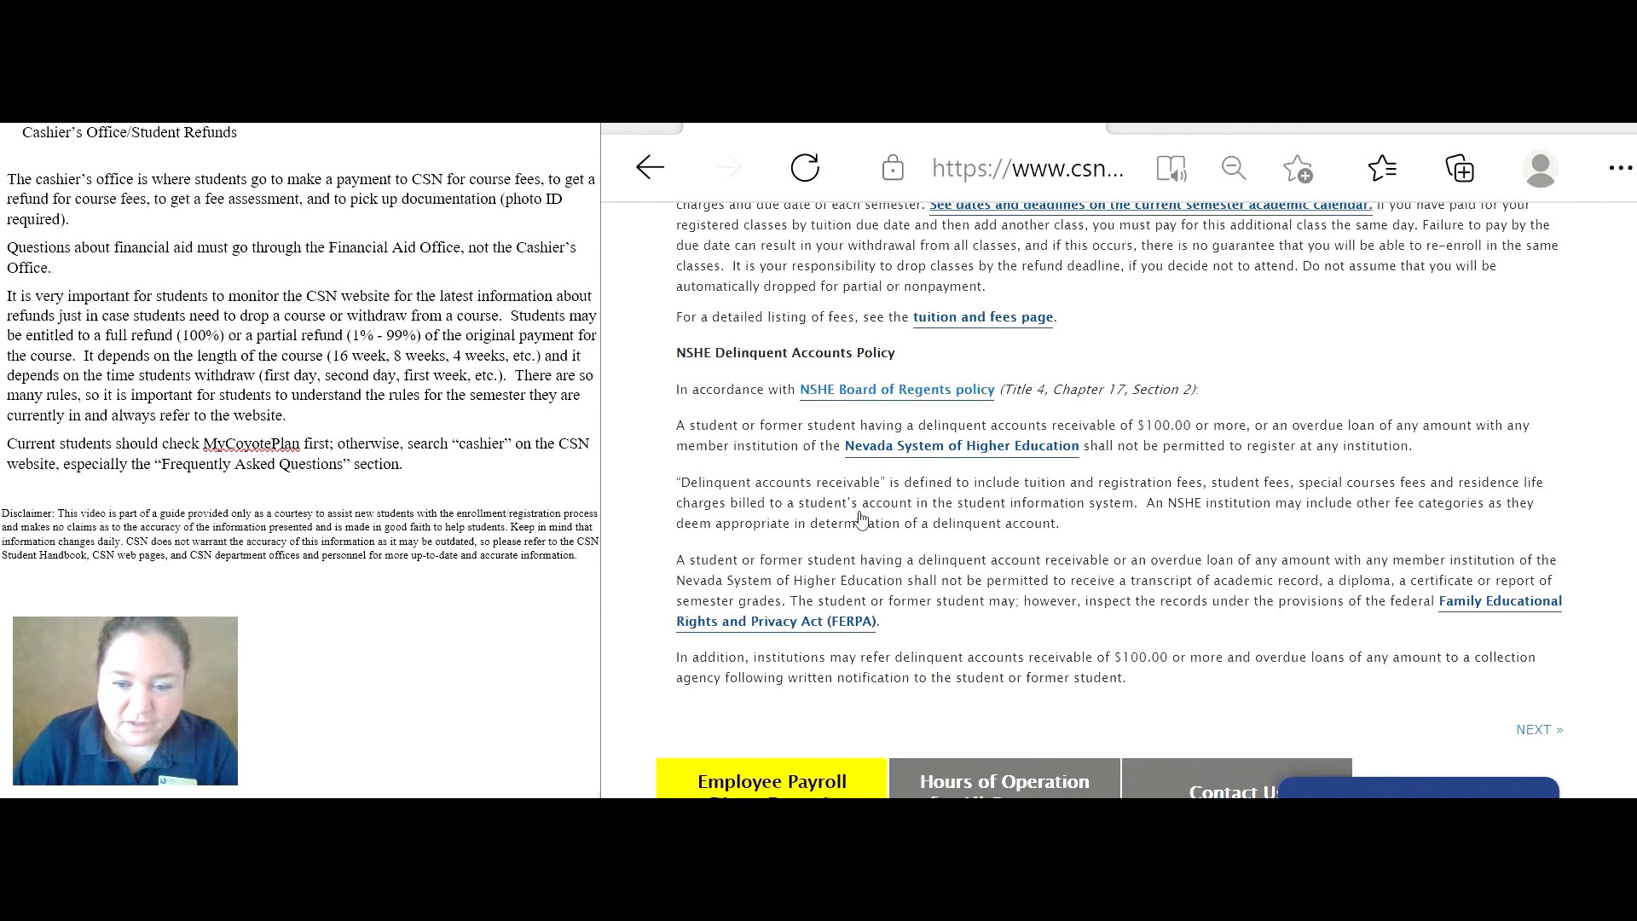
{"action": "scroll", "scroll_direction": "down", "scroll_amount": 3}
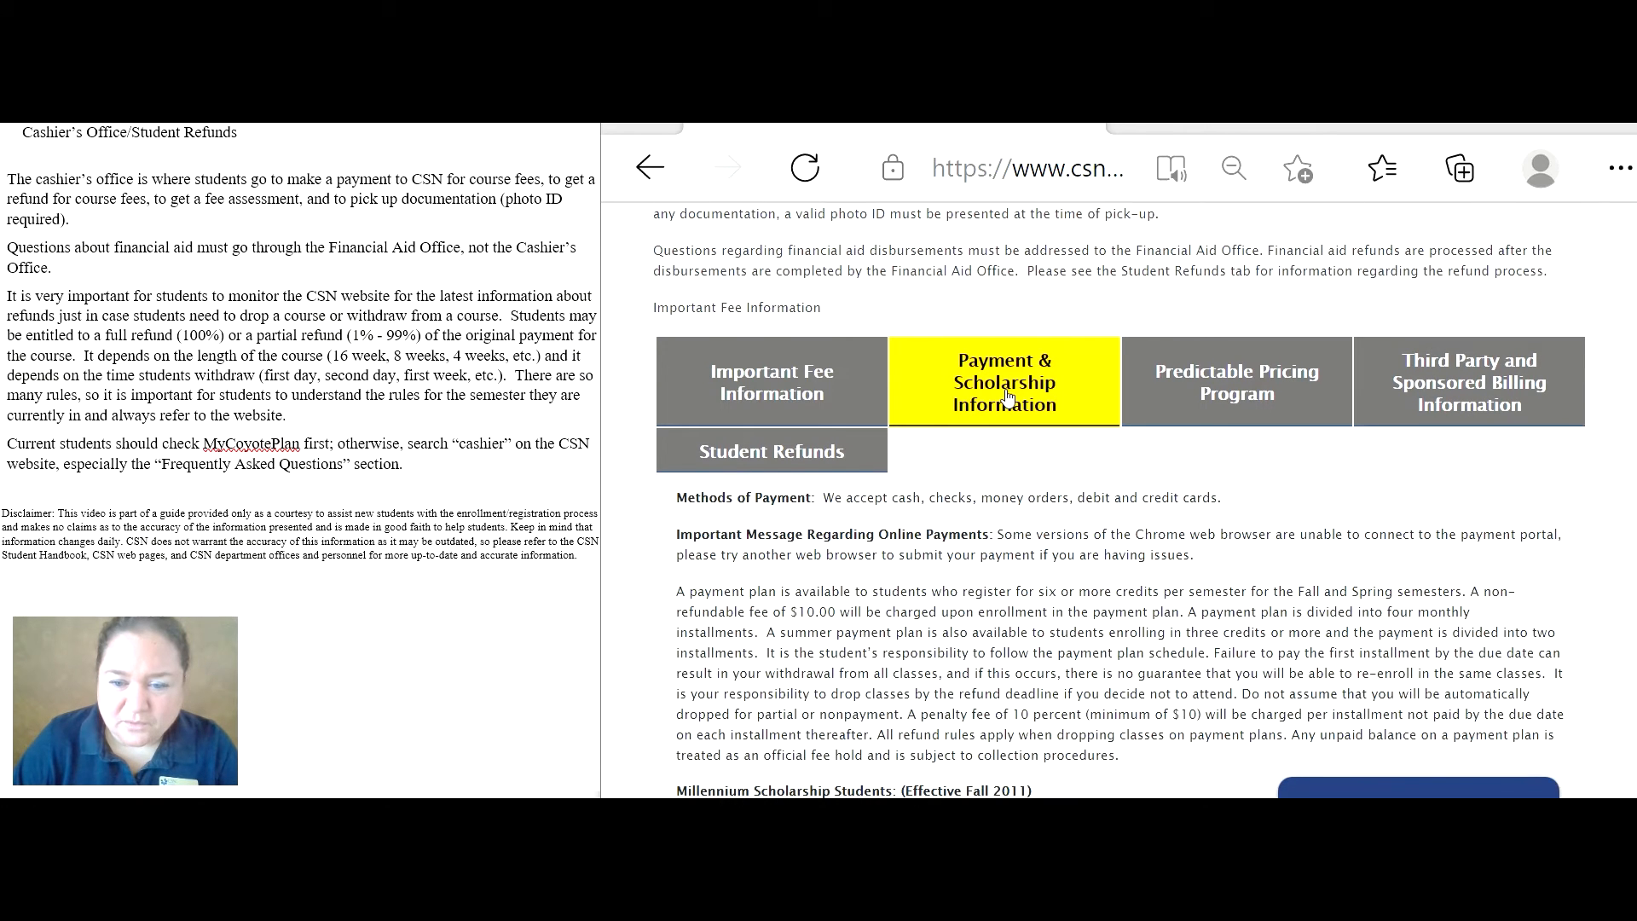
{"action": "scroll", "scroll_direction": "down", "scroll_amount": 3}
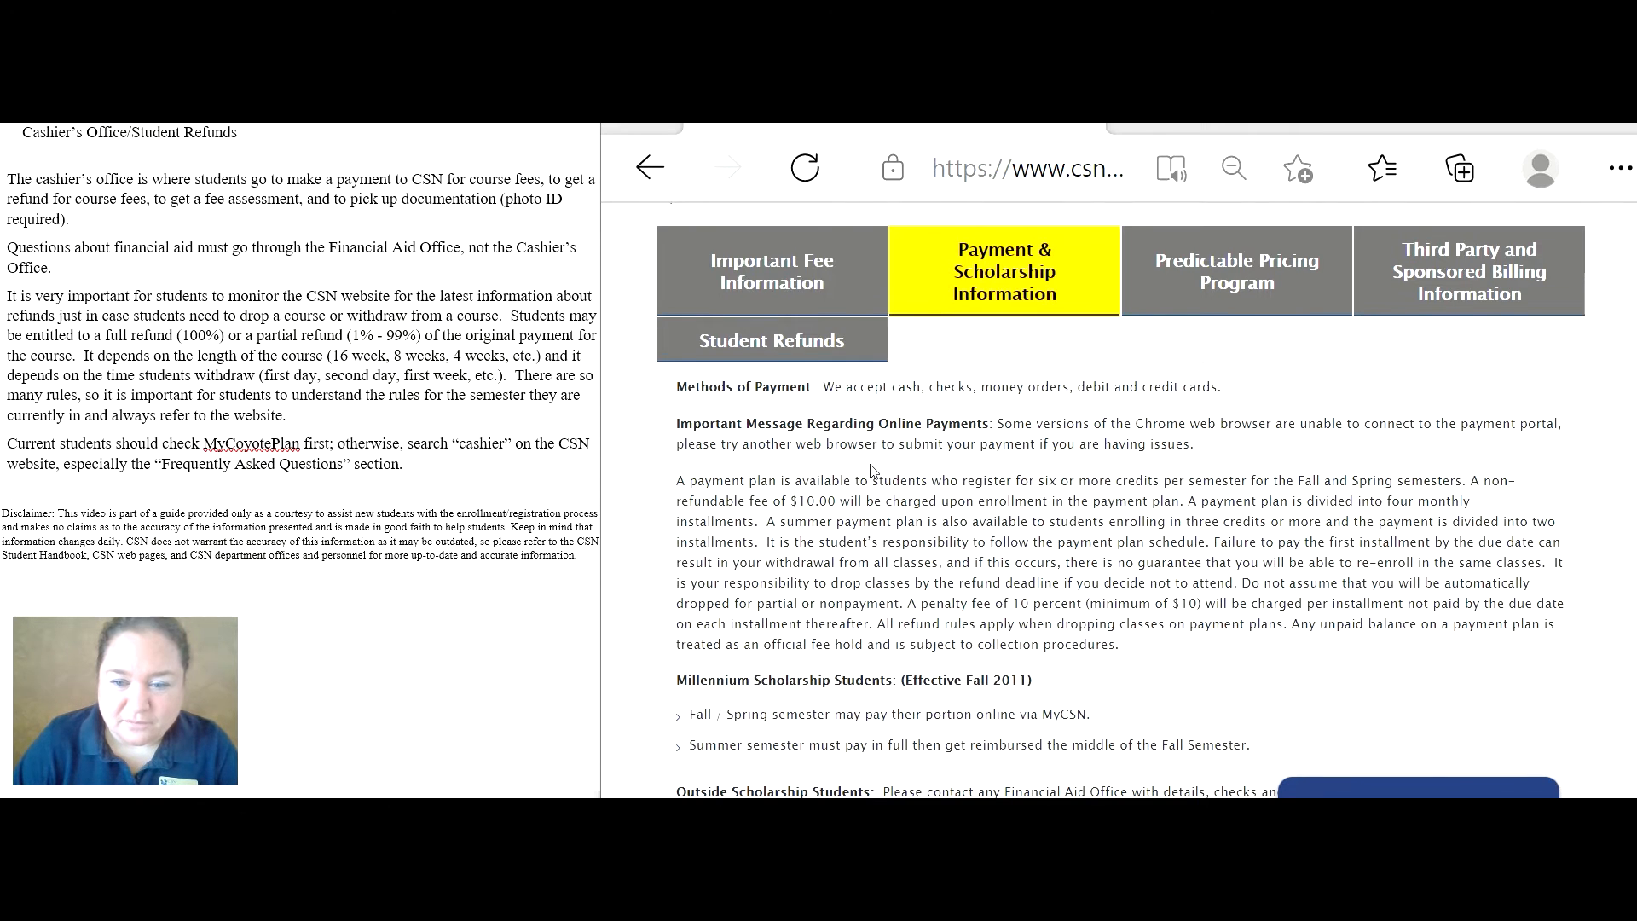
{"action": "scroll", "scroll_direction": "down", "scroll_amount": 3}
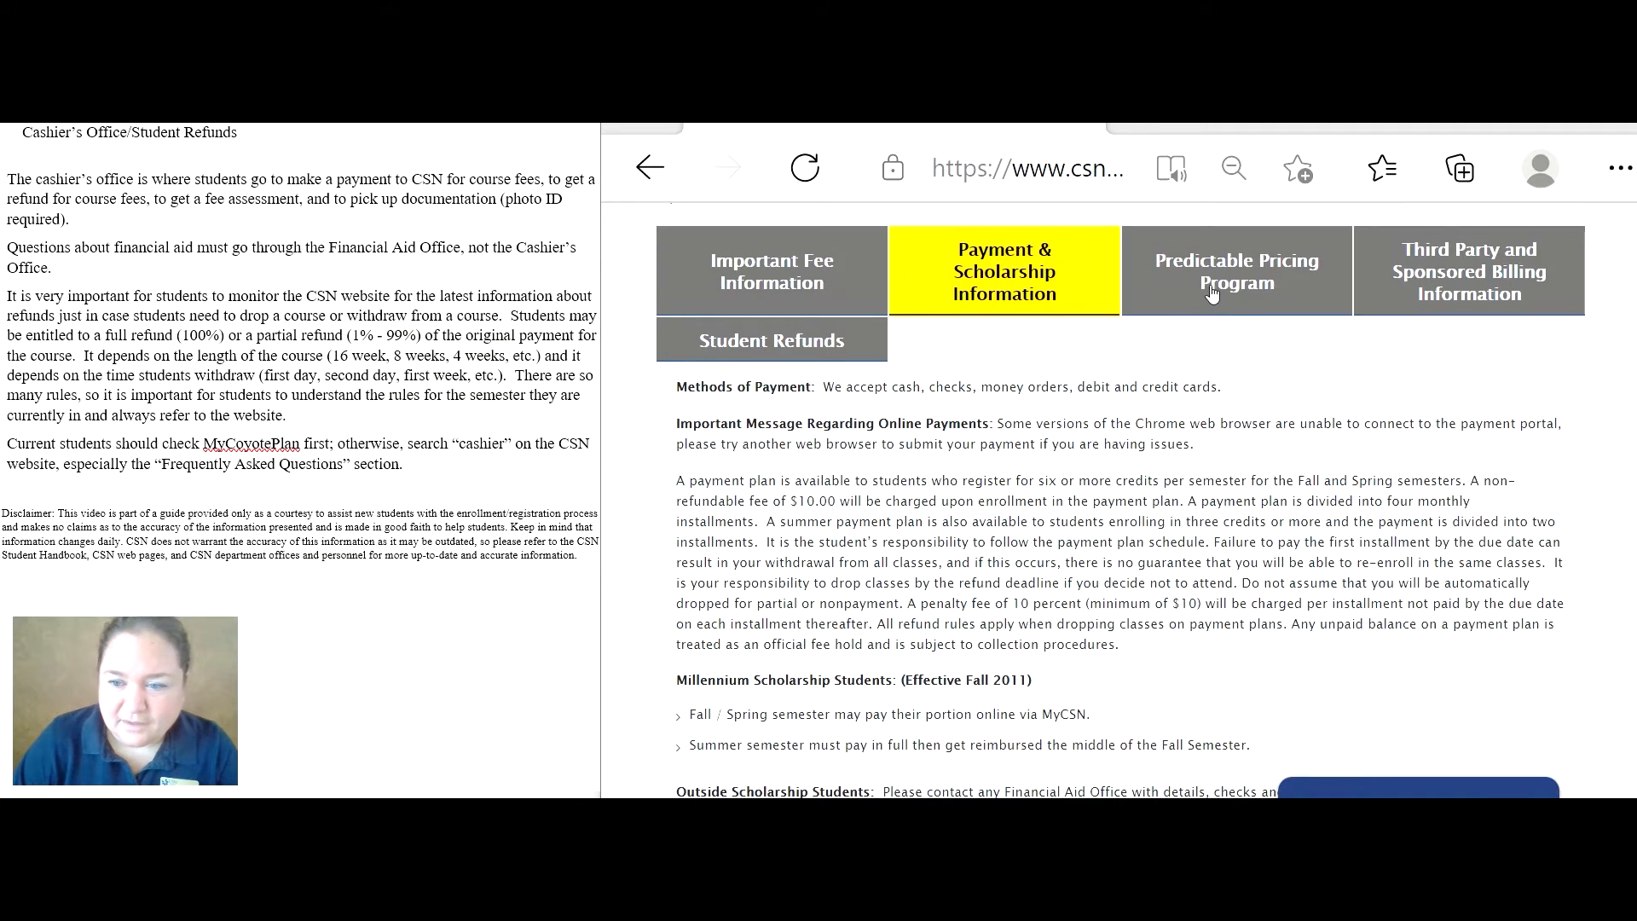
Show the Predictable Pricing Program registration fee and non-resident tuition rates.
{"action": "left_click", "coordinate": [1237, 271]}
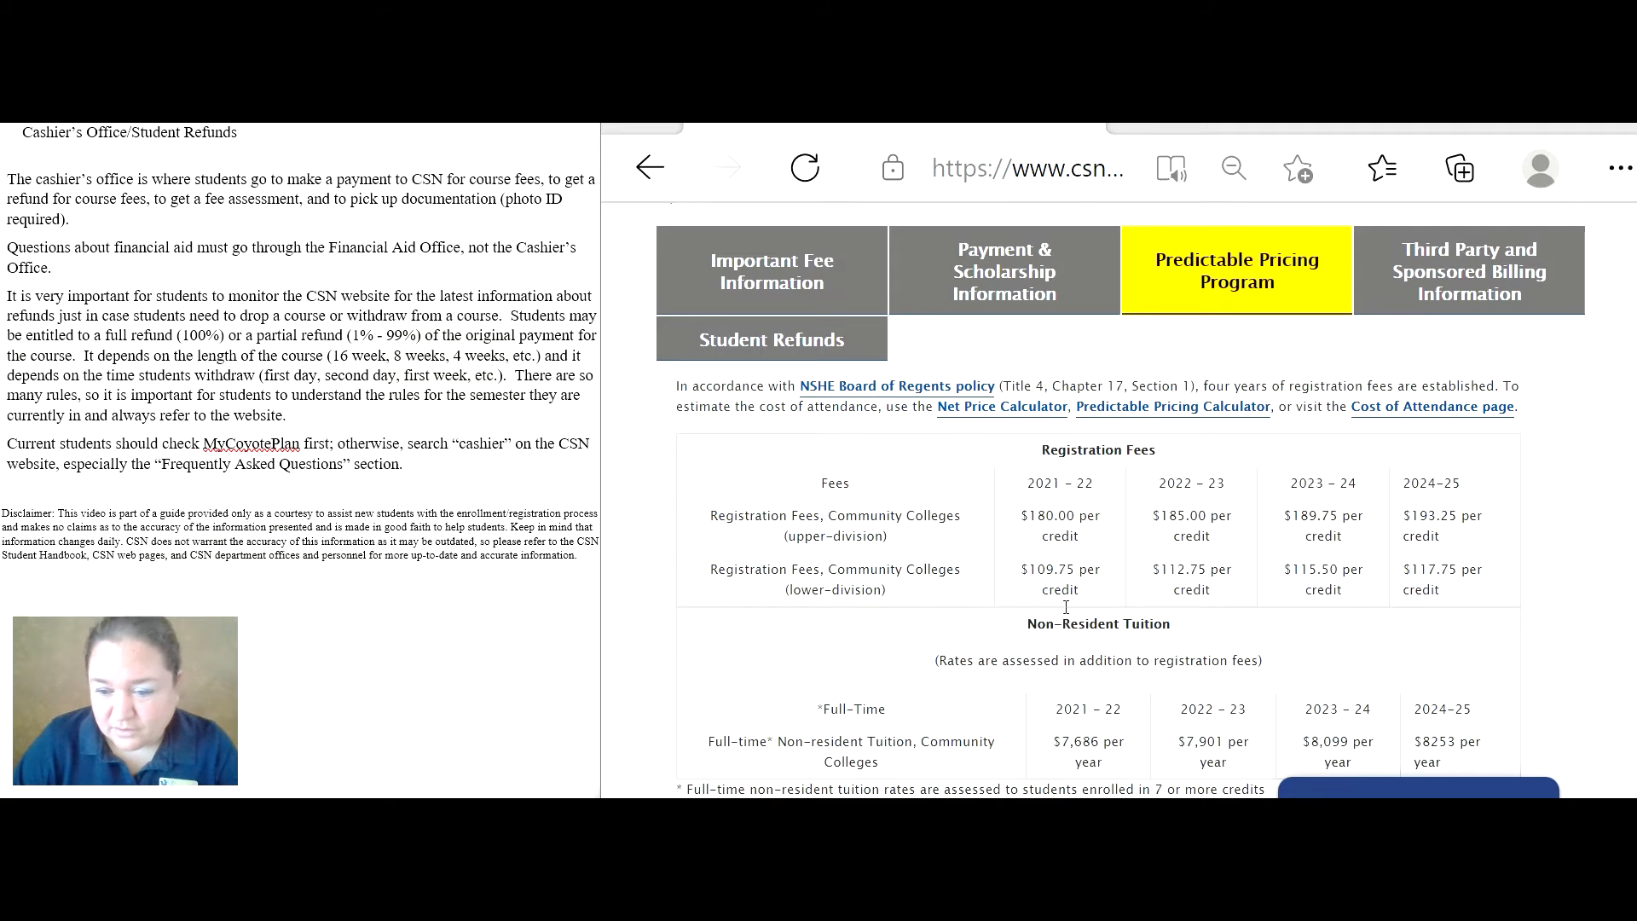
Review the pricing tables, then show the Student Refunds rules for full-term and short-term classes.
{"action": "scroll", "scroll_direction": "down", "scroll_amount": 3}
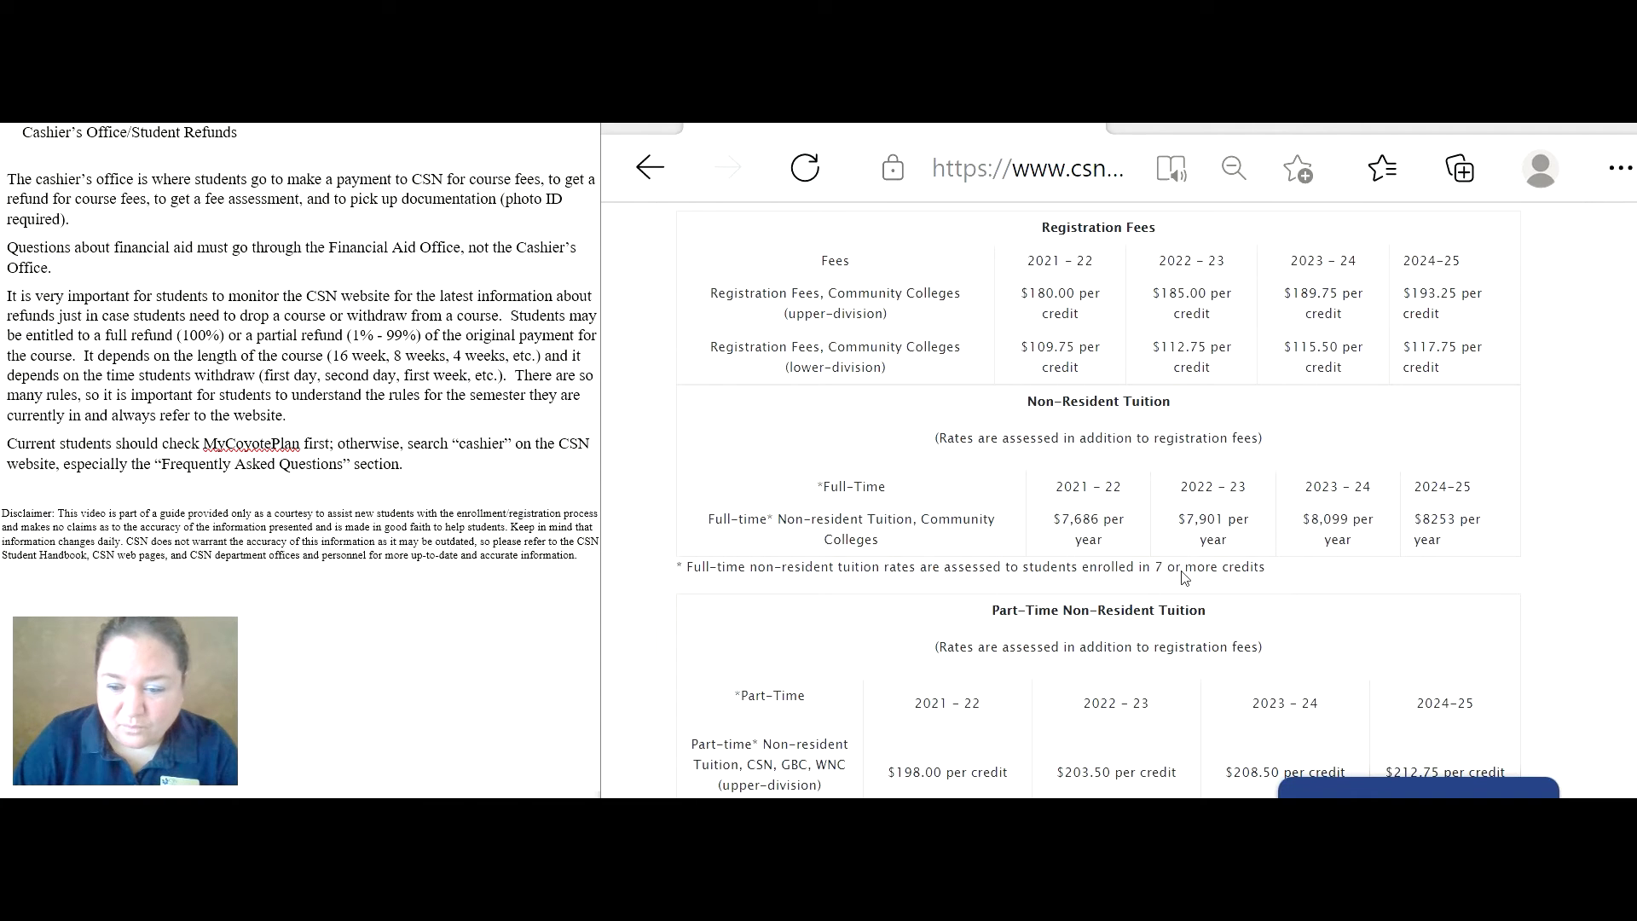
{"action": "mouse_move", "coordinate": [1083, 467]}
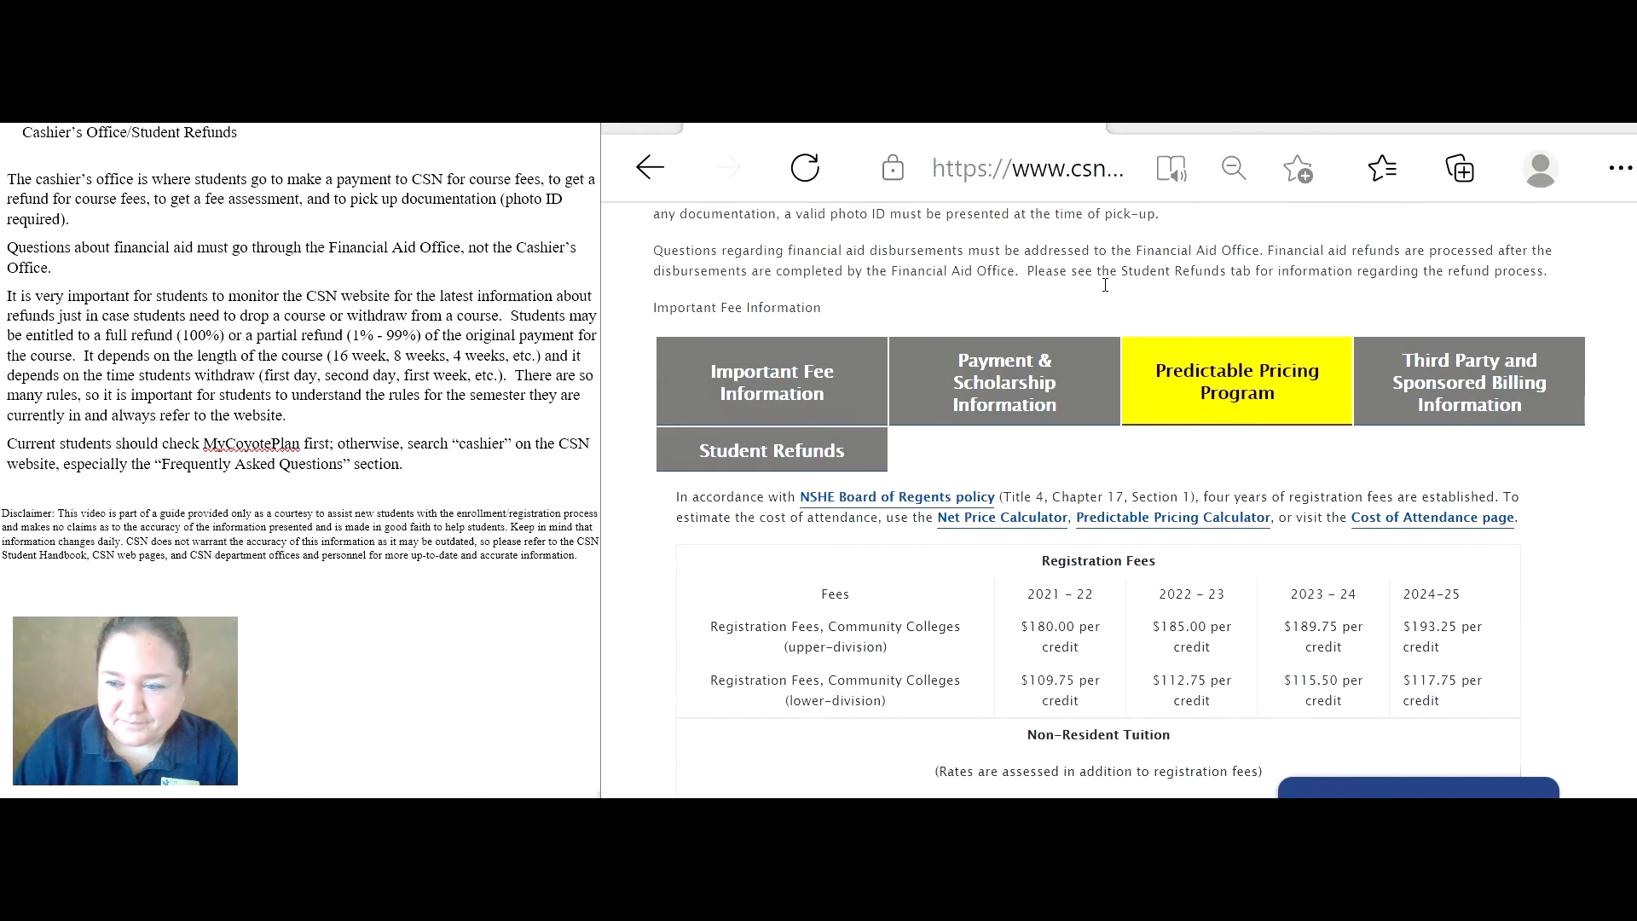
{"action": "left_click", "coordinate": [771, 450]}
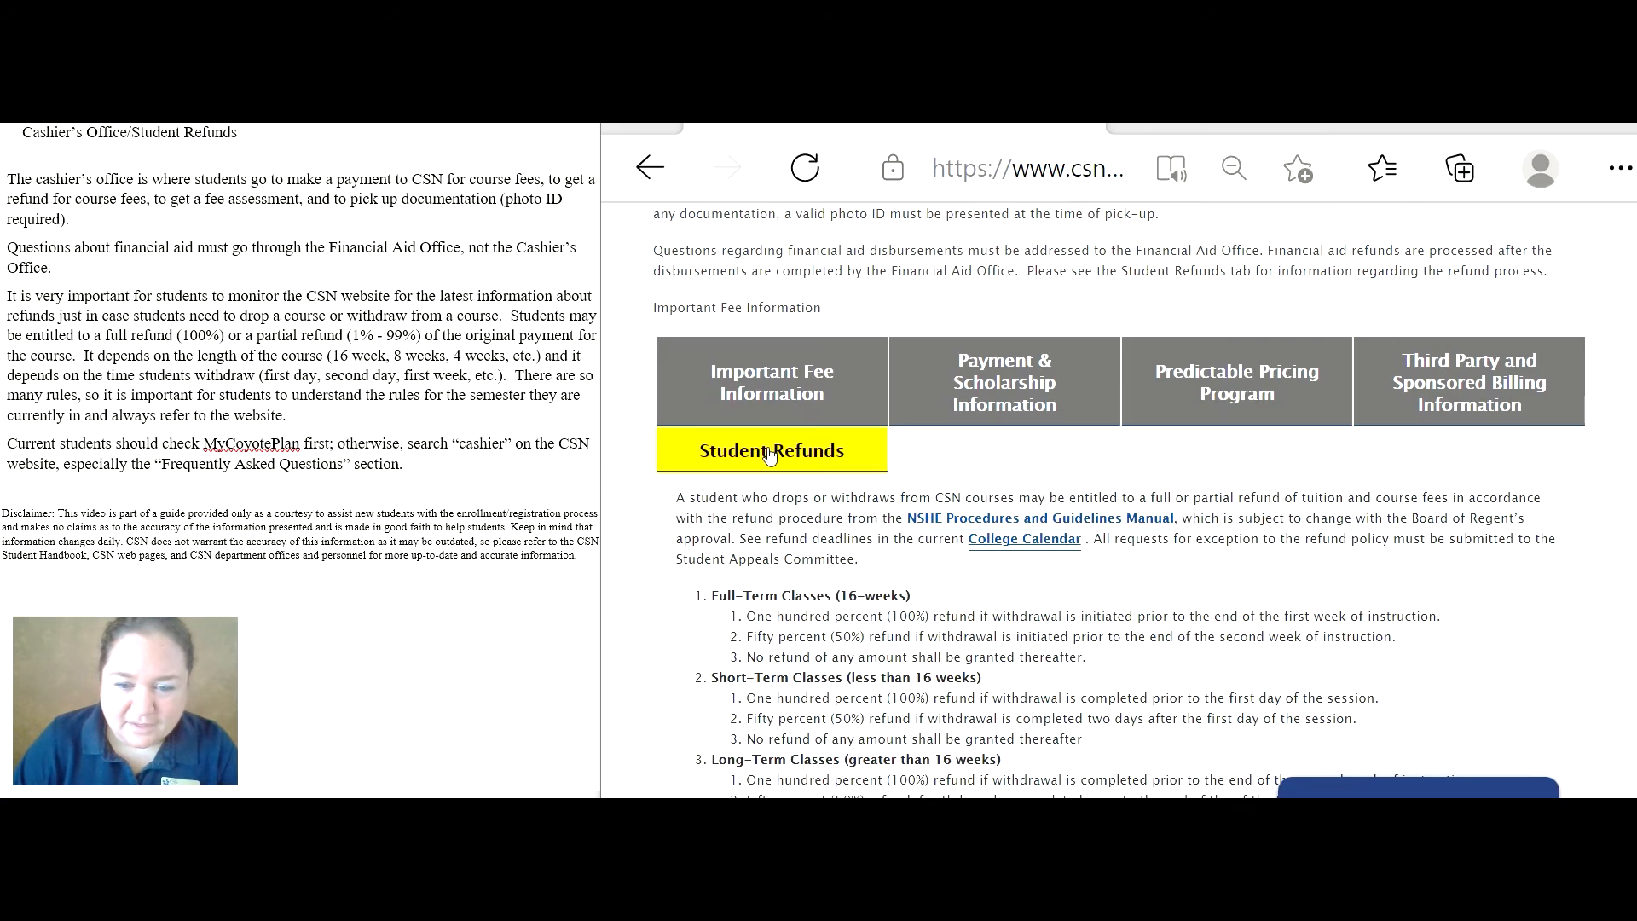
Bring the Frequently Asked Questions list on refunds, payment plans and penalties into view.
{"action": "scroll", "scroll_direction": "down", "scroll_amount": 3}
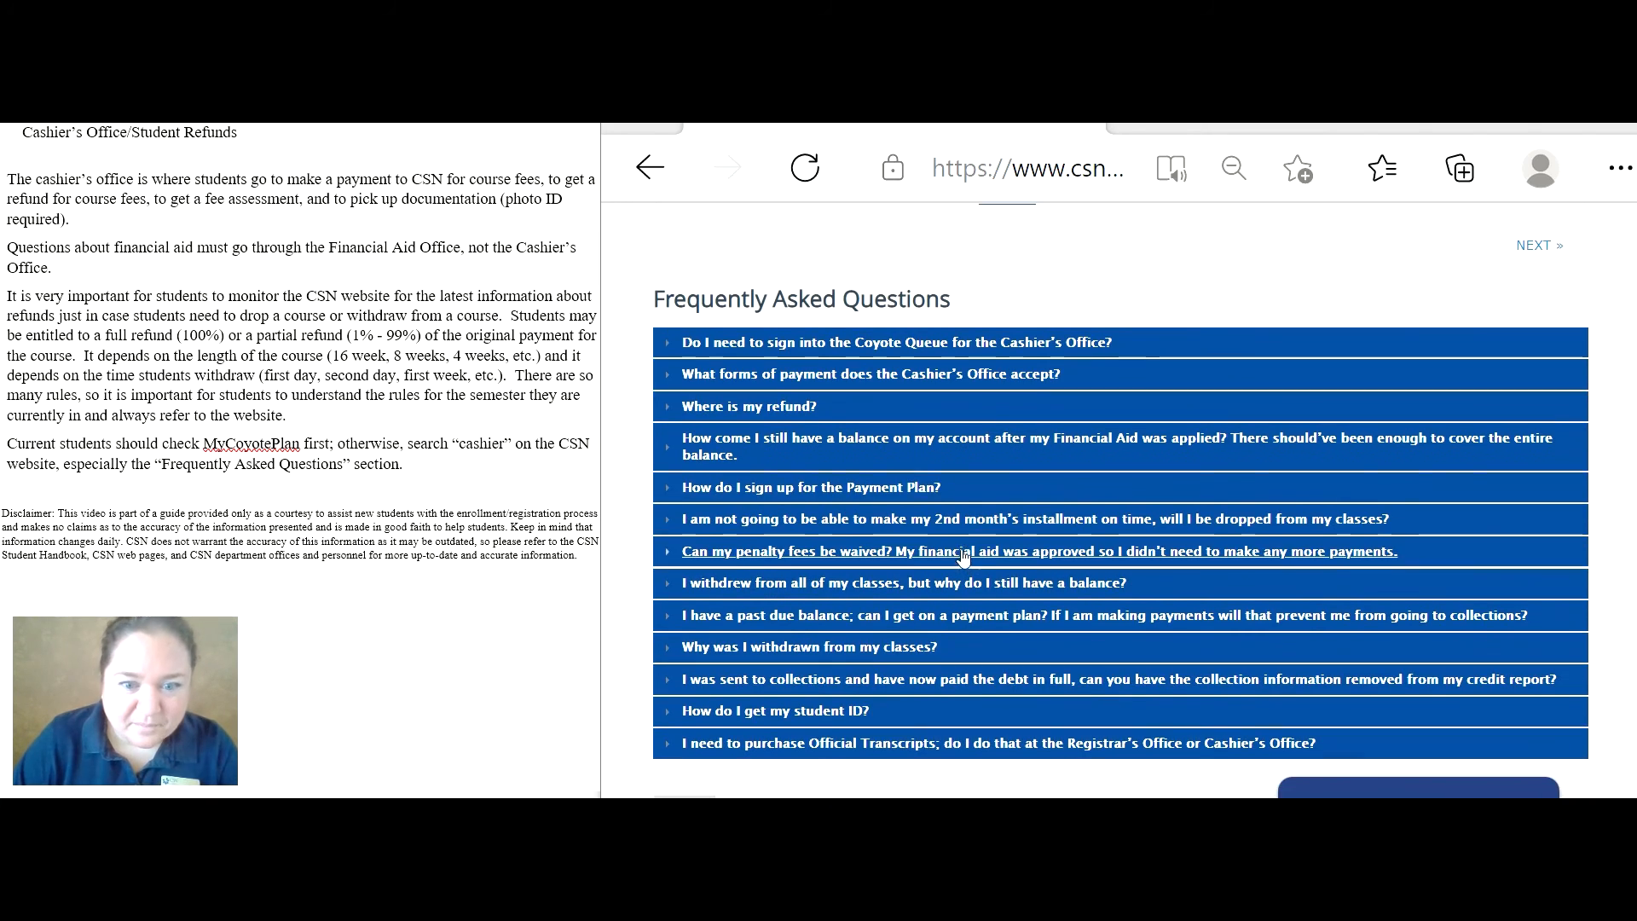
{"action": "mouse_move", "coordinate": [699, 329]}
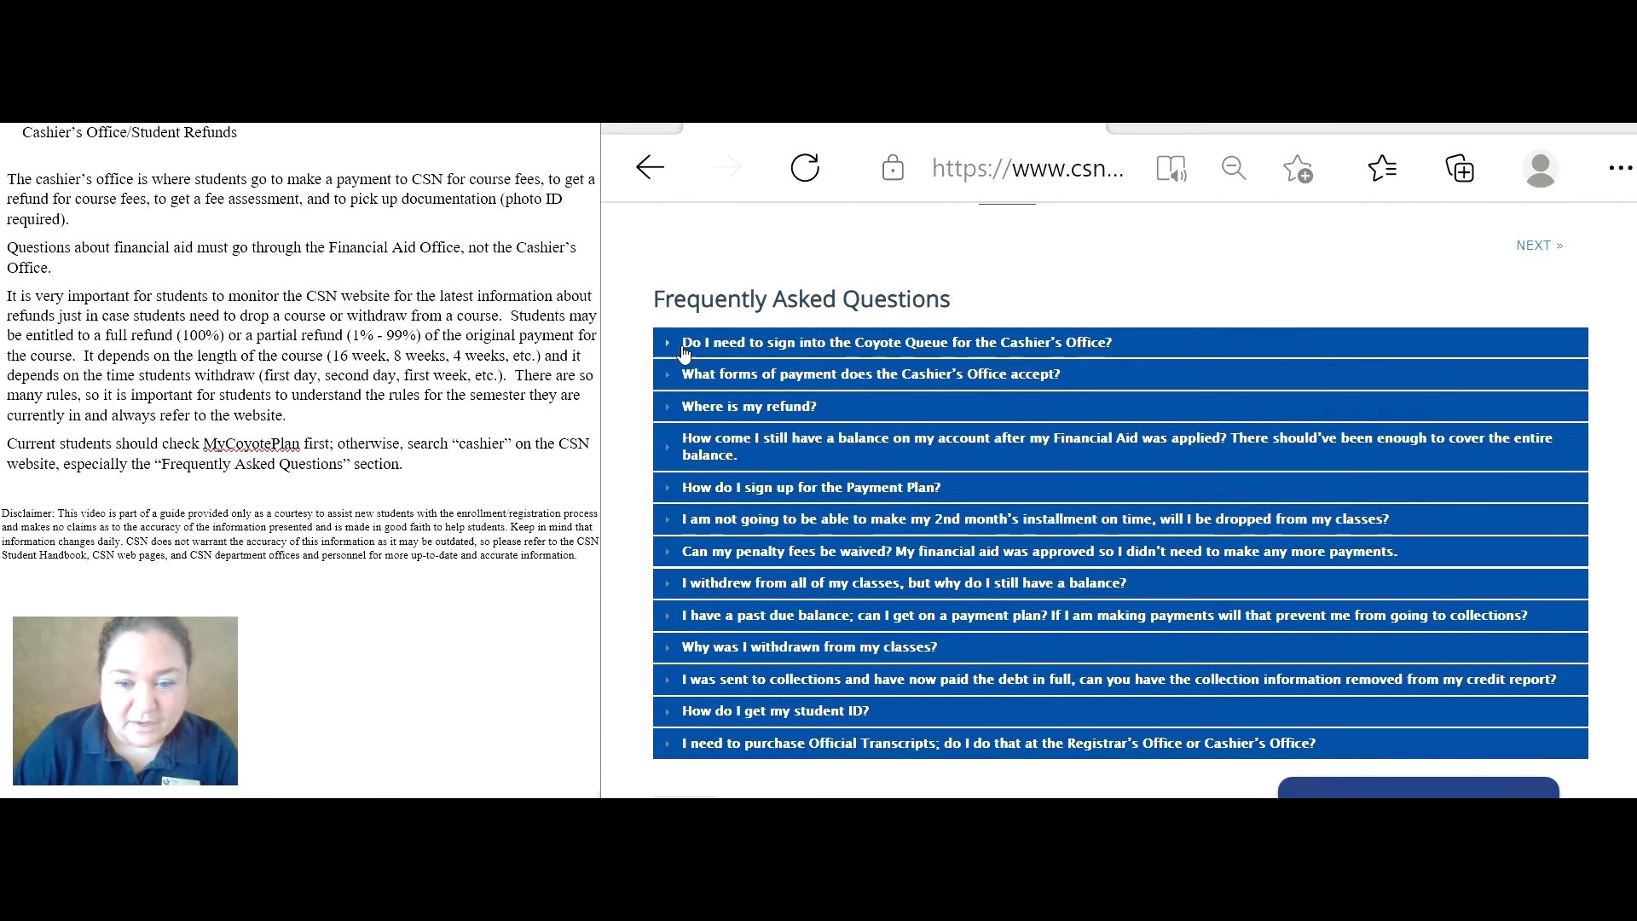
{"action": "mouse_move", "coordinate": [1012, 348]}
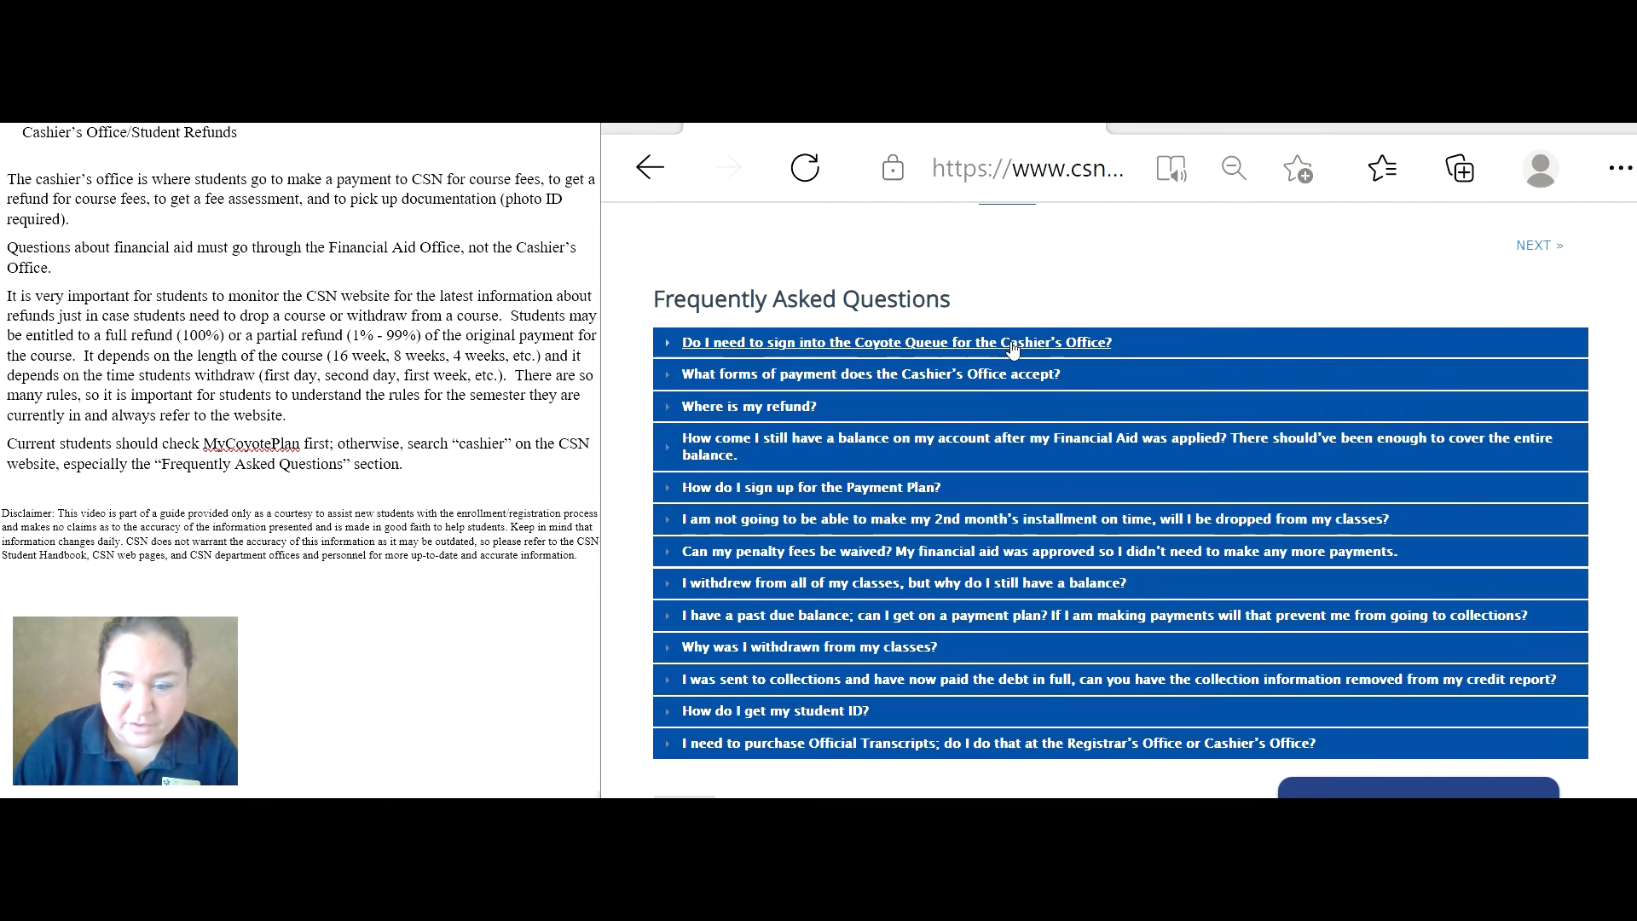
Reveal the Coyote Queue sign-in and 'Where is my refund?' FAQ answers, returning to Student Refunds.
{"action": "left_click", "coordinate": [895, 341]}
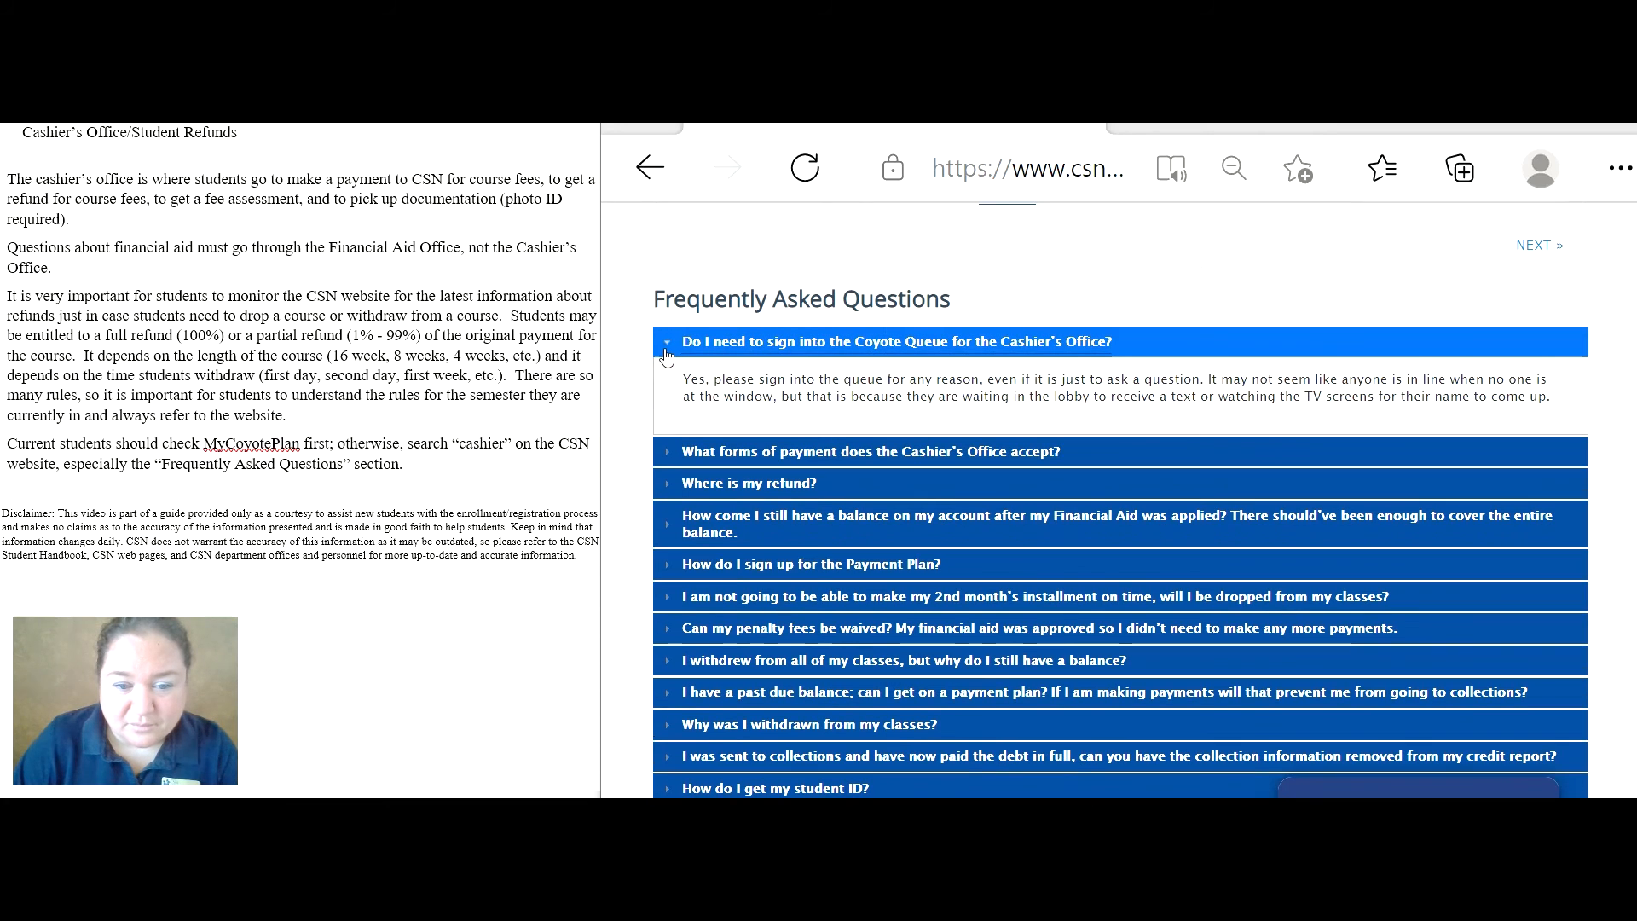
{"action": "mouse_move", "coordinate": [887, 436]}
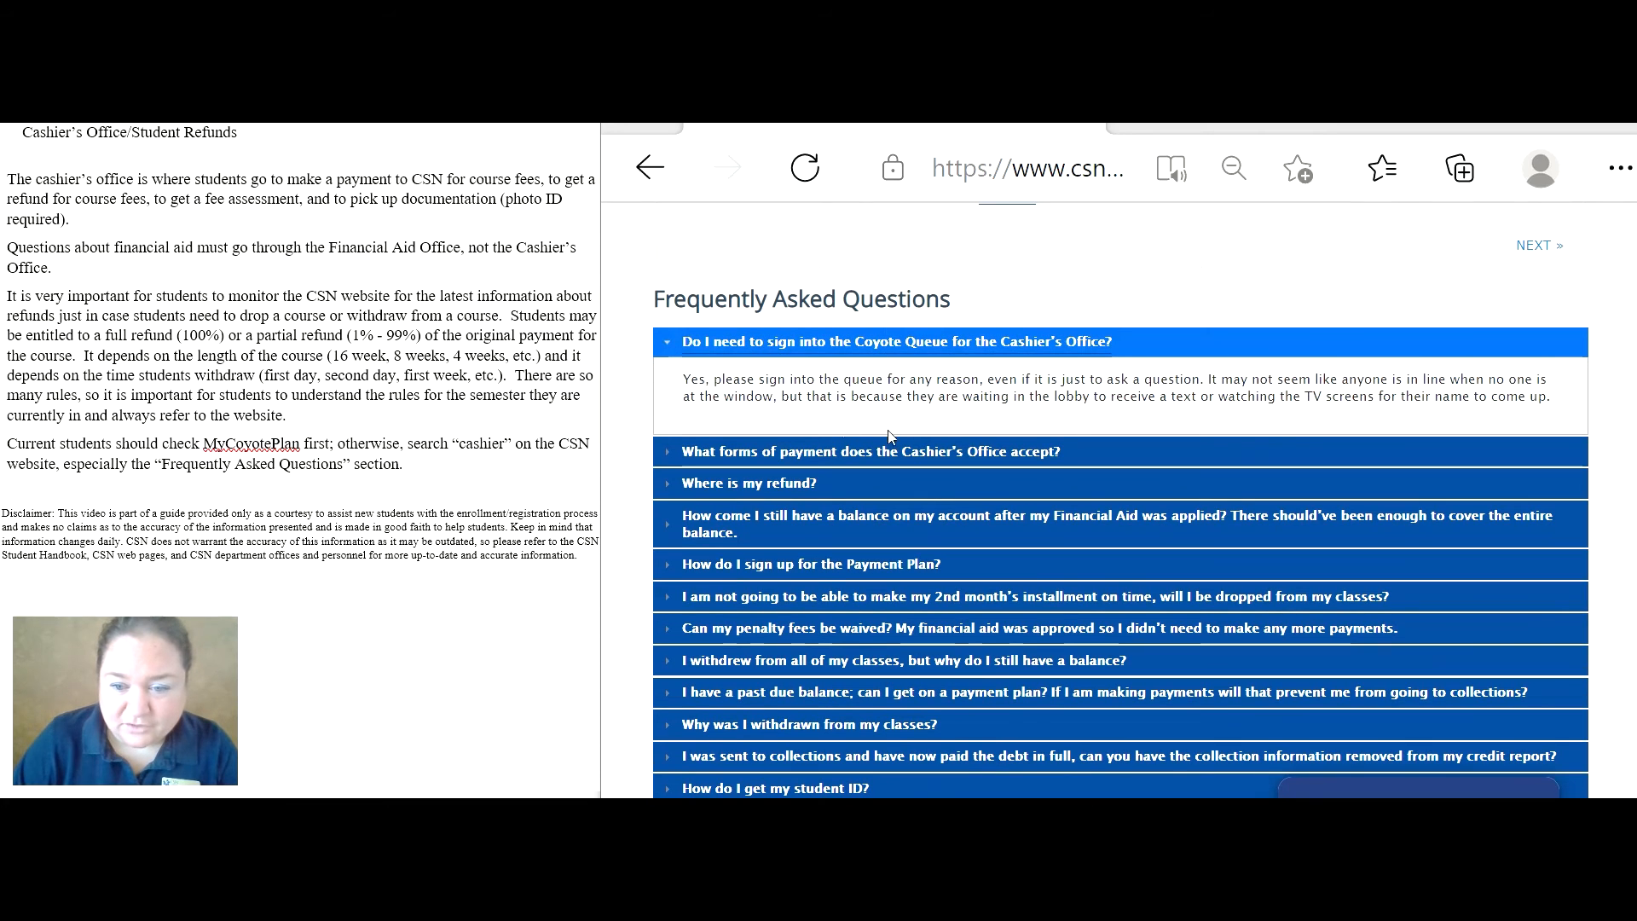
{"action": "mouse_move", "coordinate": [1215, 359]}
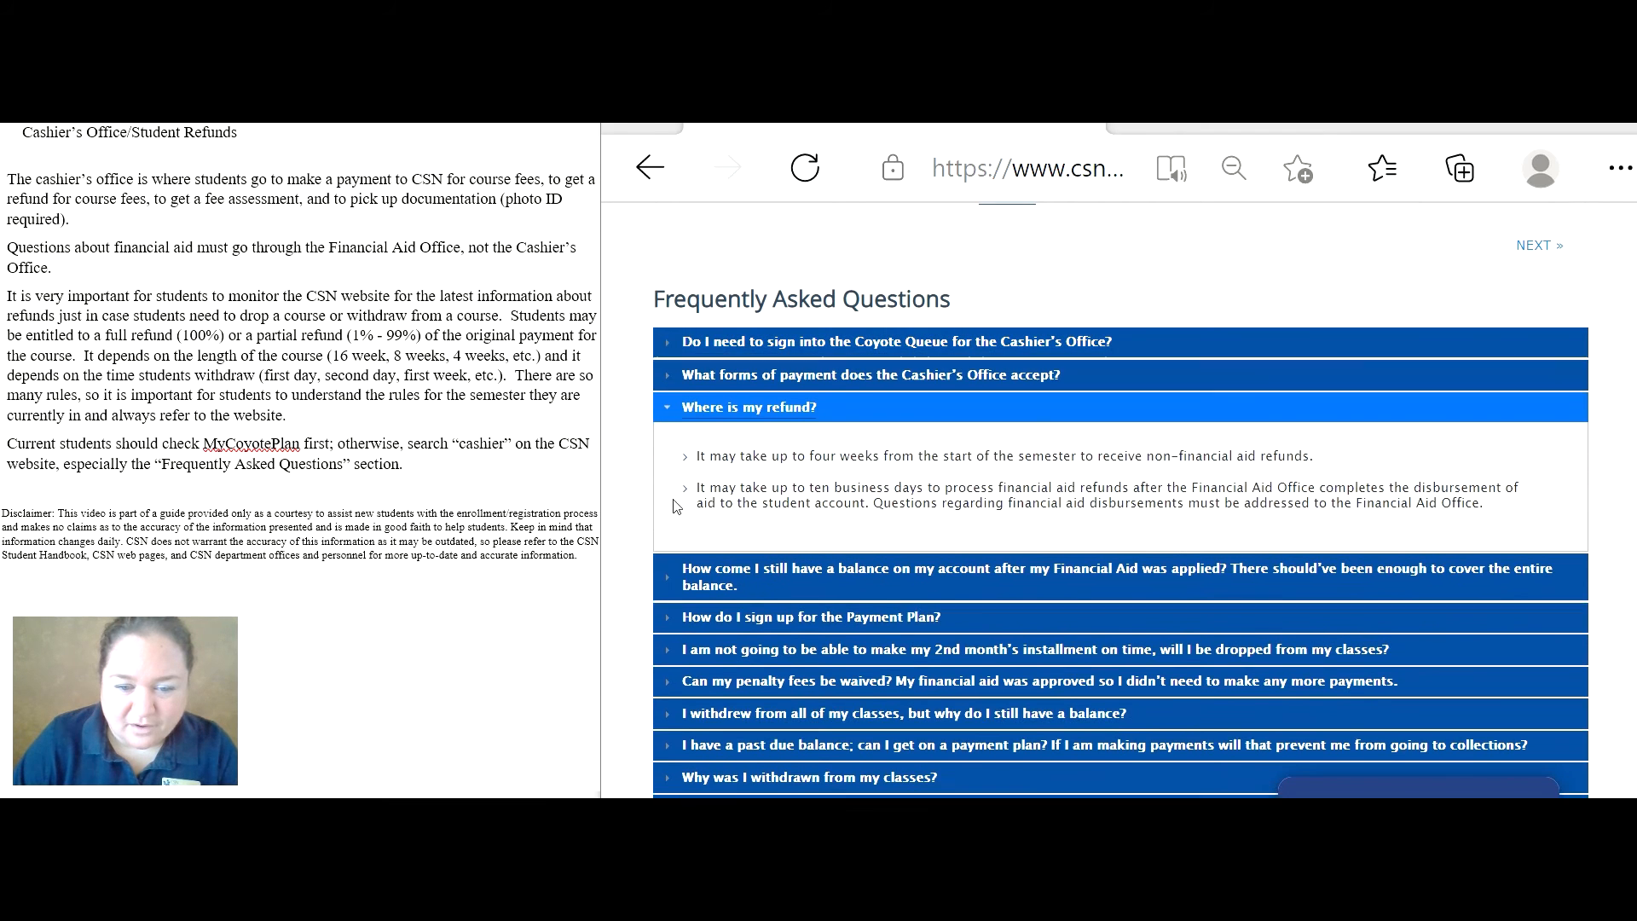
{"action": "scroll", "scroll_direction": "down", "scroll_amount": 3}
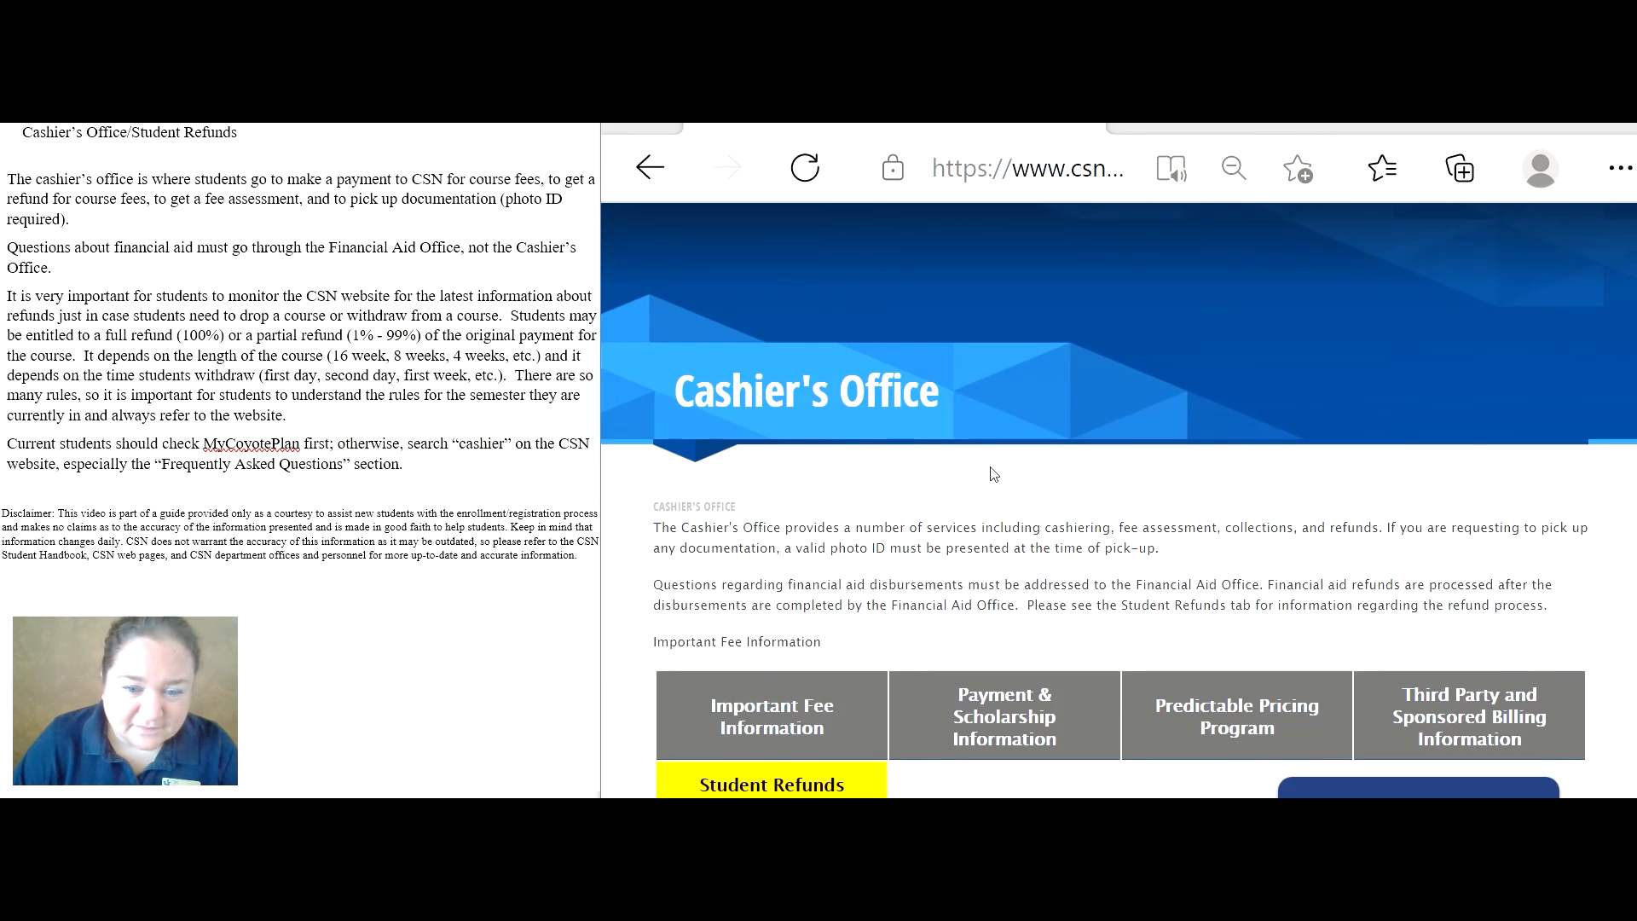
{"action": "scroll", "scroll_direction": "down", "scroll_amount": 3}
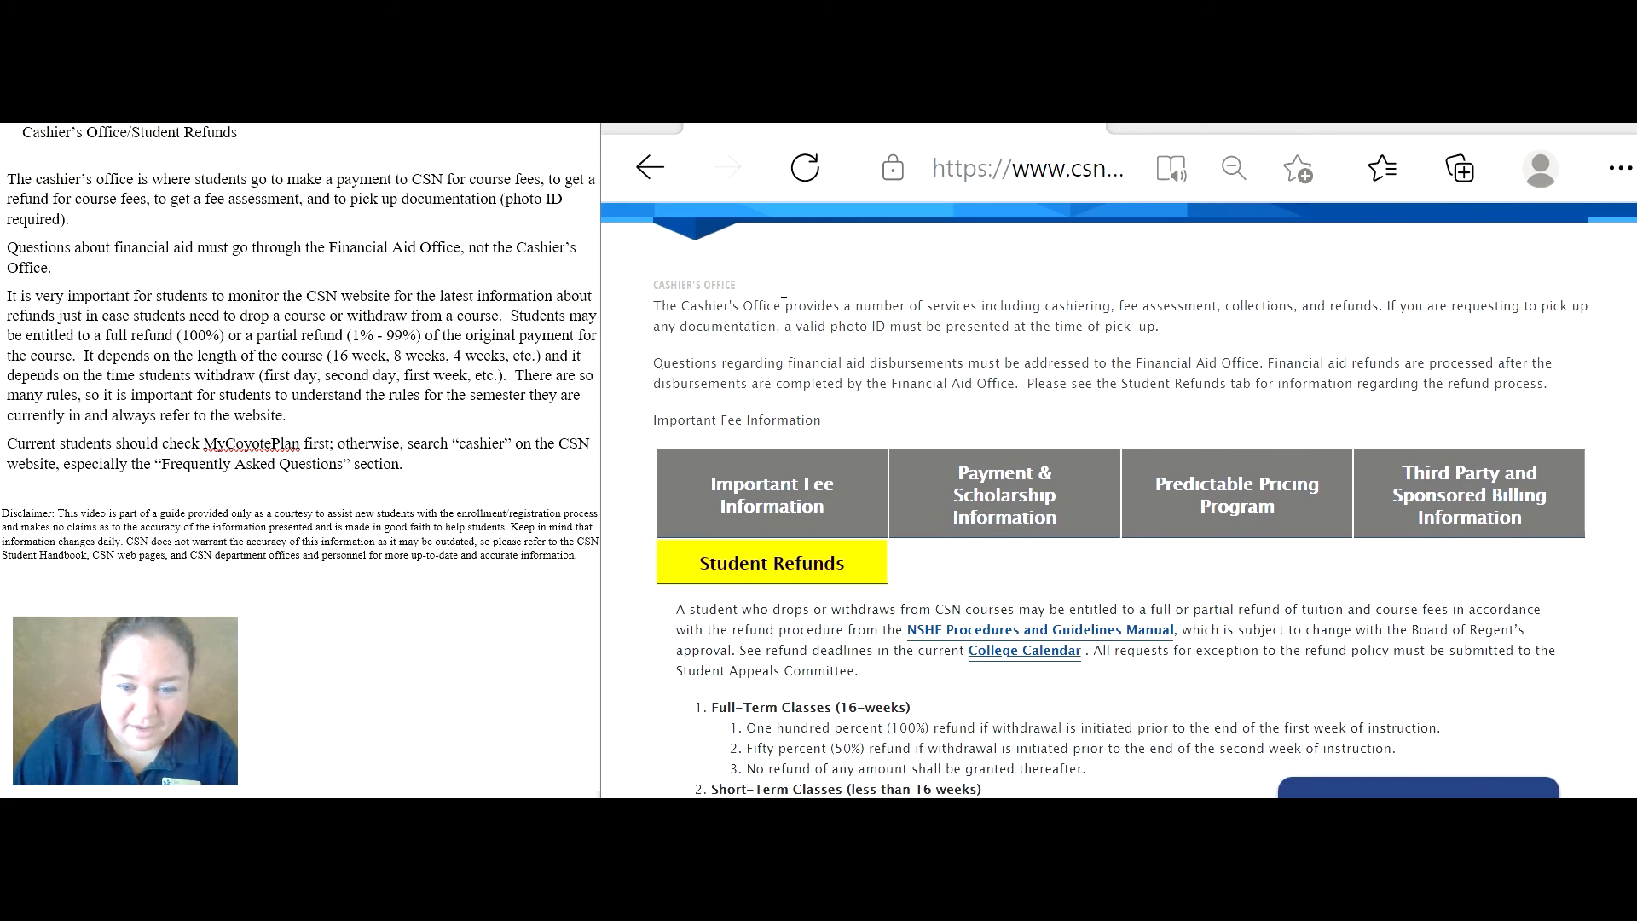